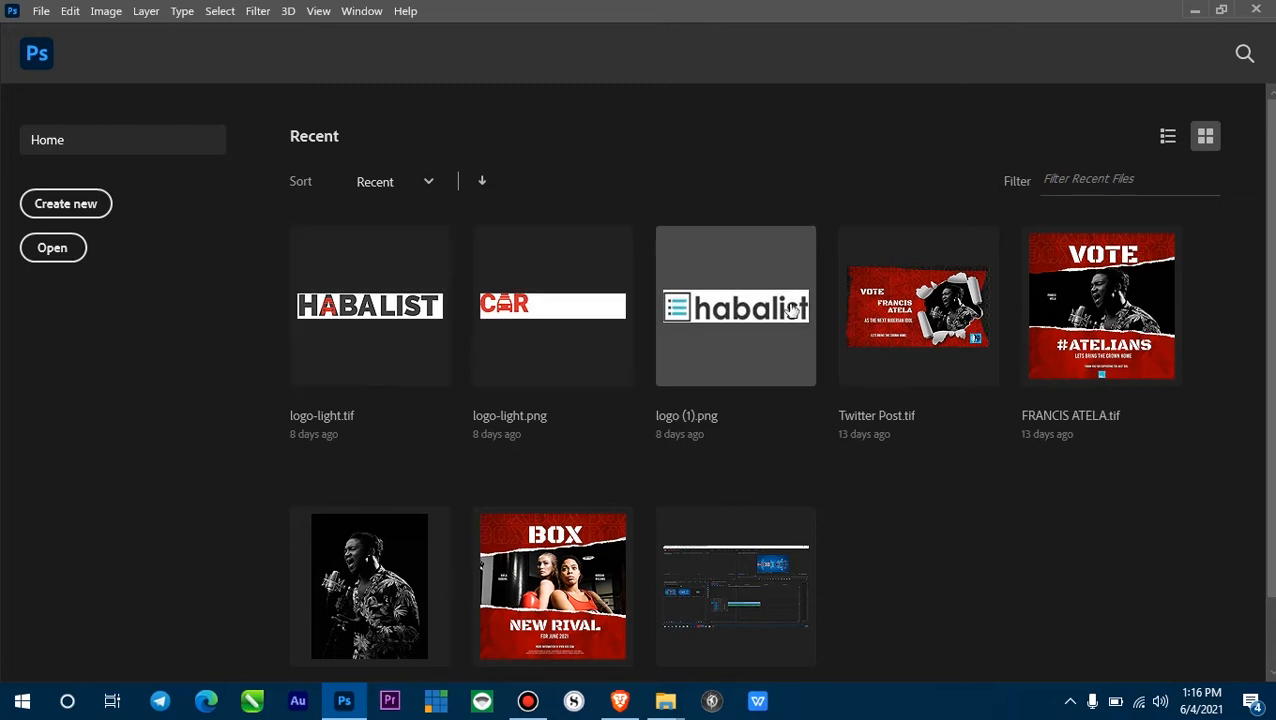
Clear the recently opened files list via File > Open Recent.
scroll(down, 3)
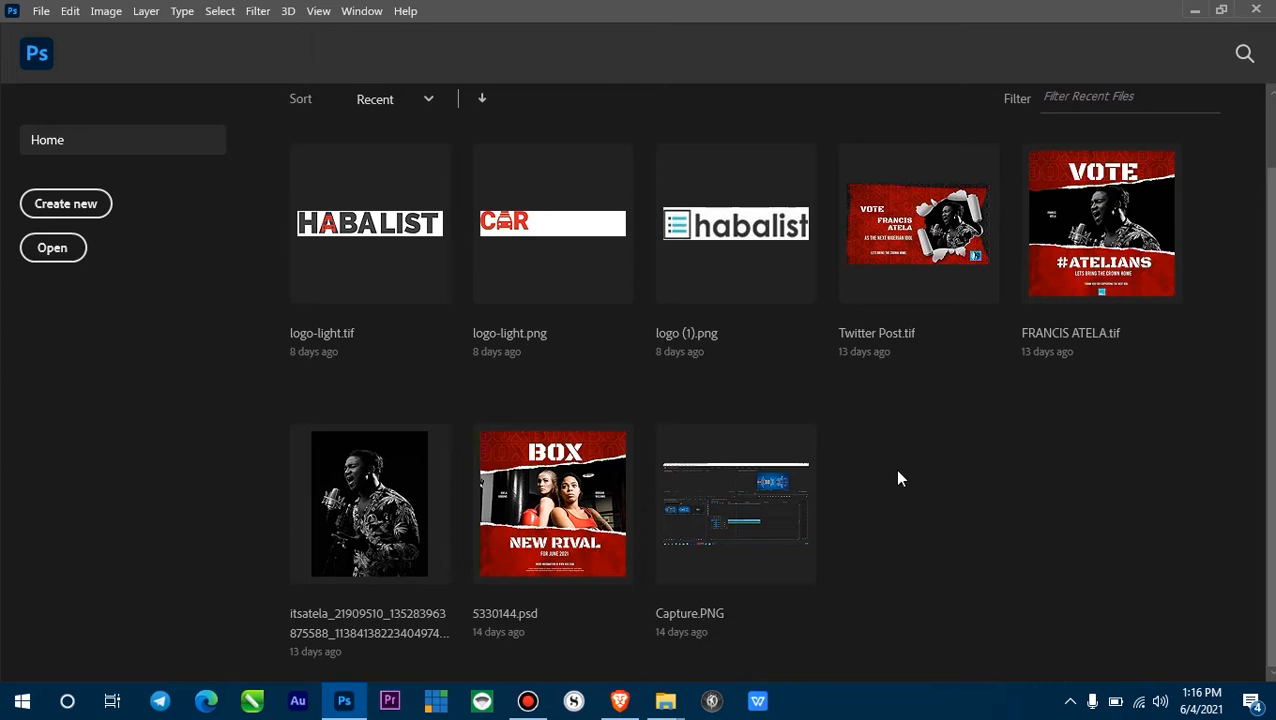
mouse_move(648, 424)
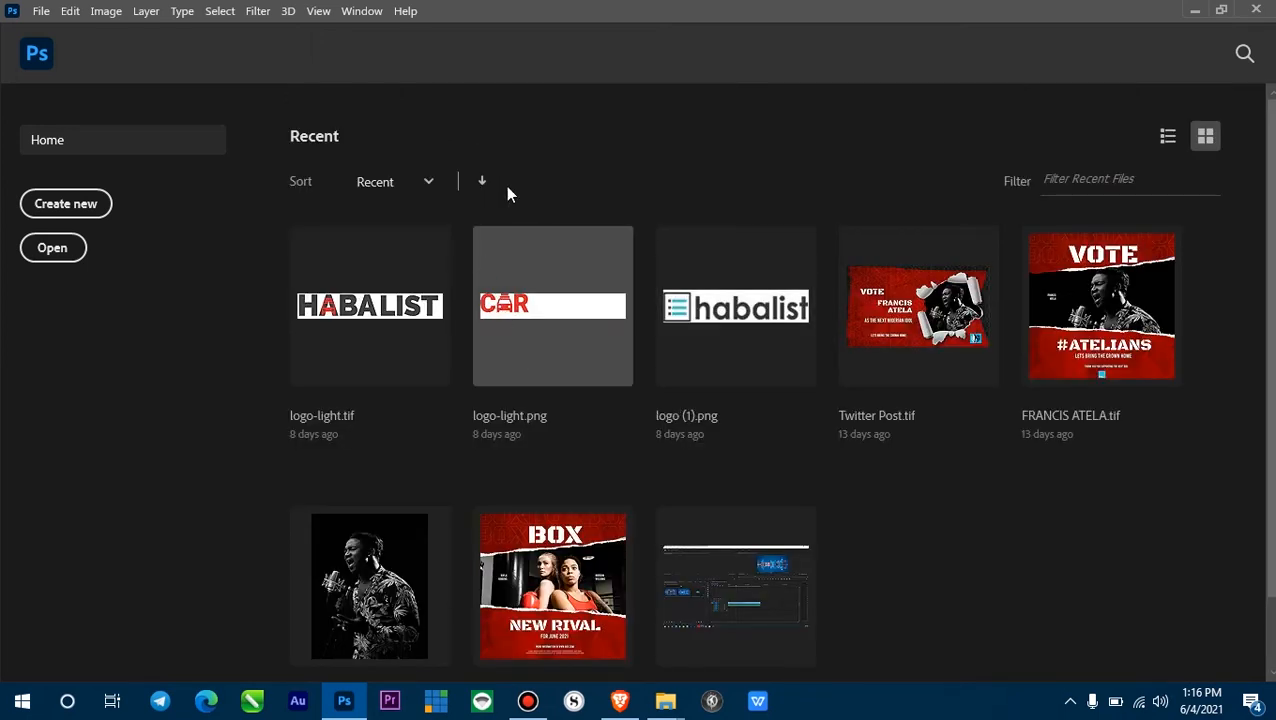
mouse_move(622, 358)
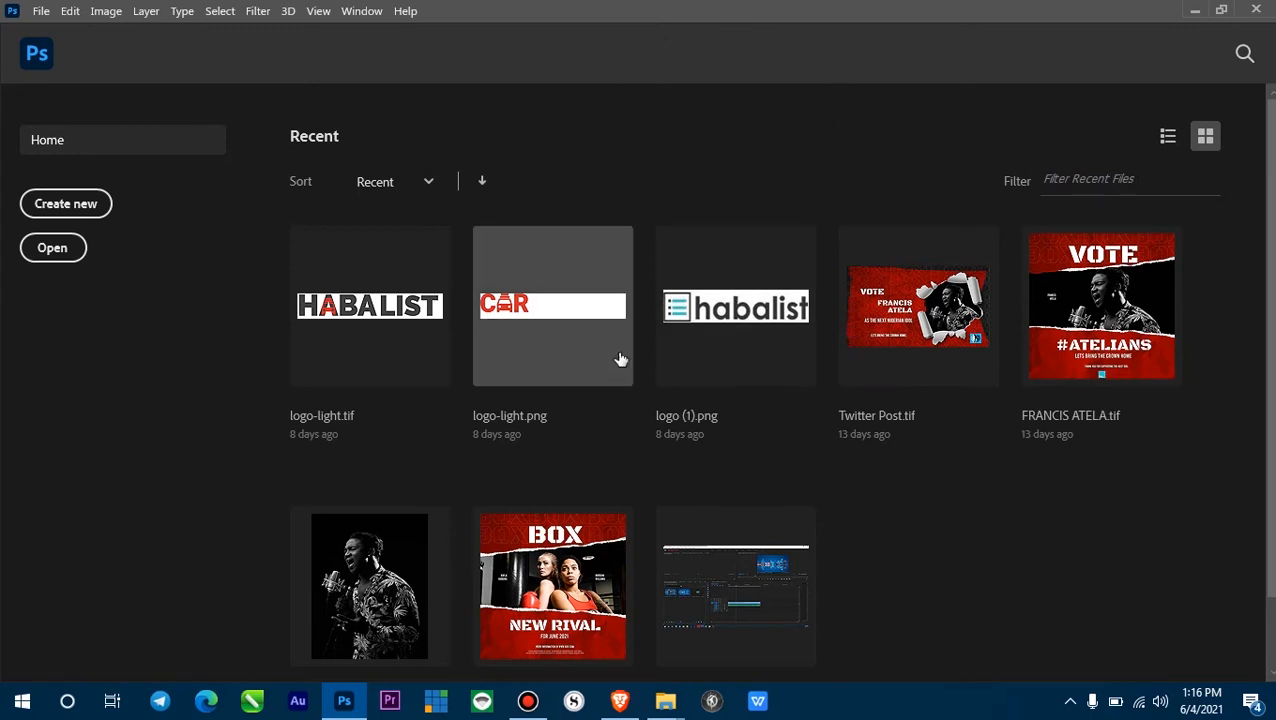
mouse_move(500, 396)
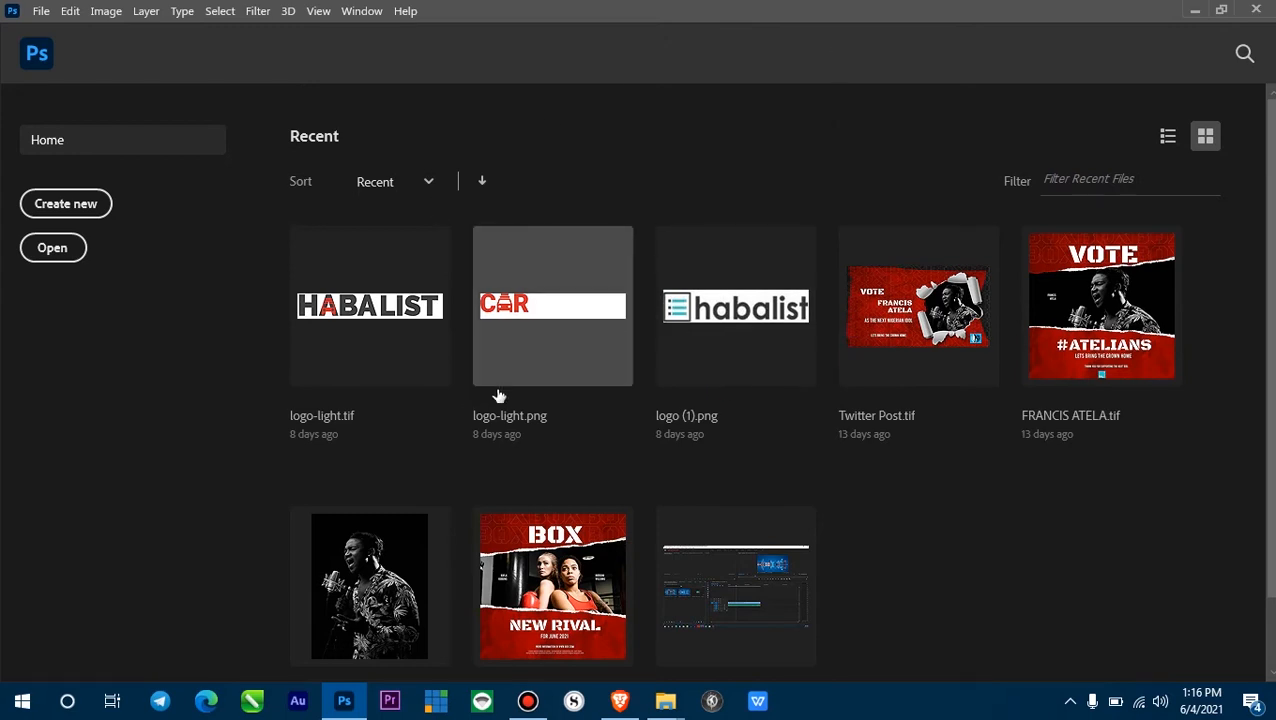
mouse_move(502, 392)
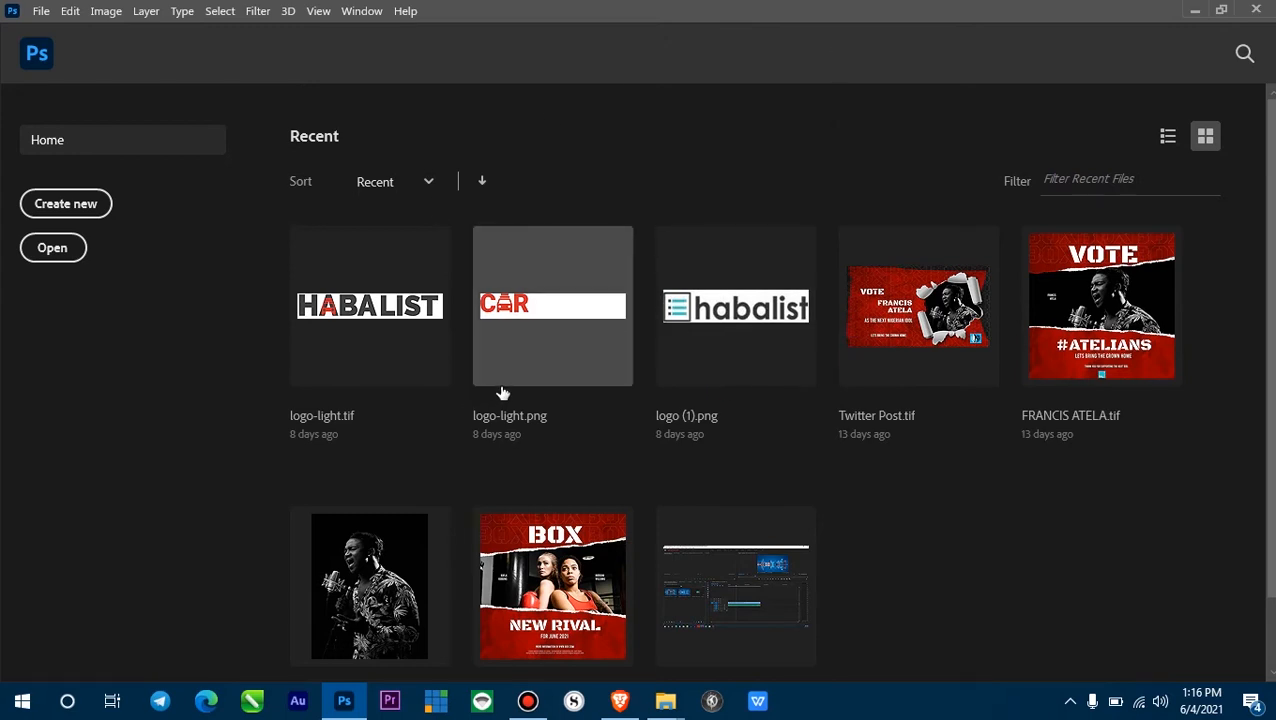
mouse_move(680, 348)
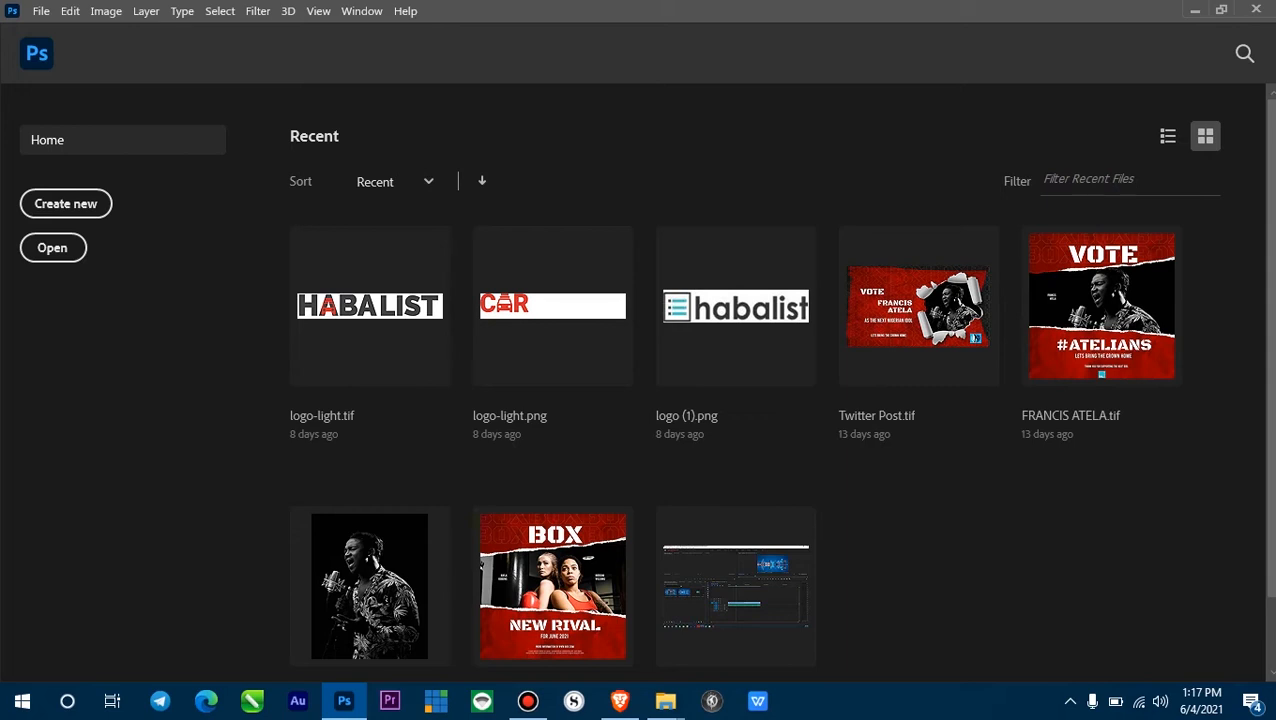
click(42, 12)
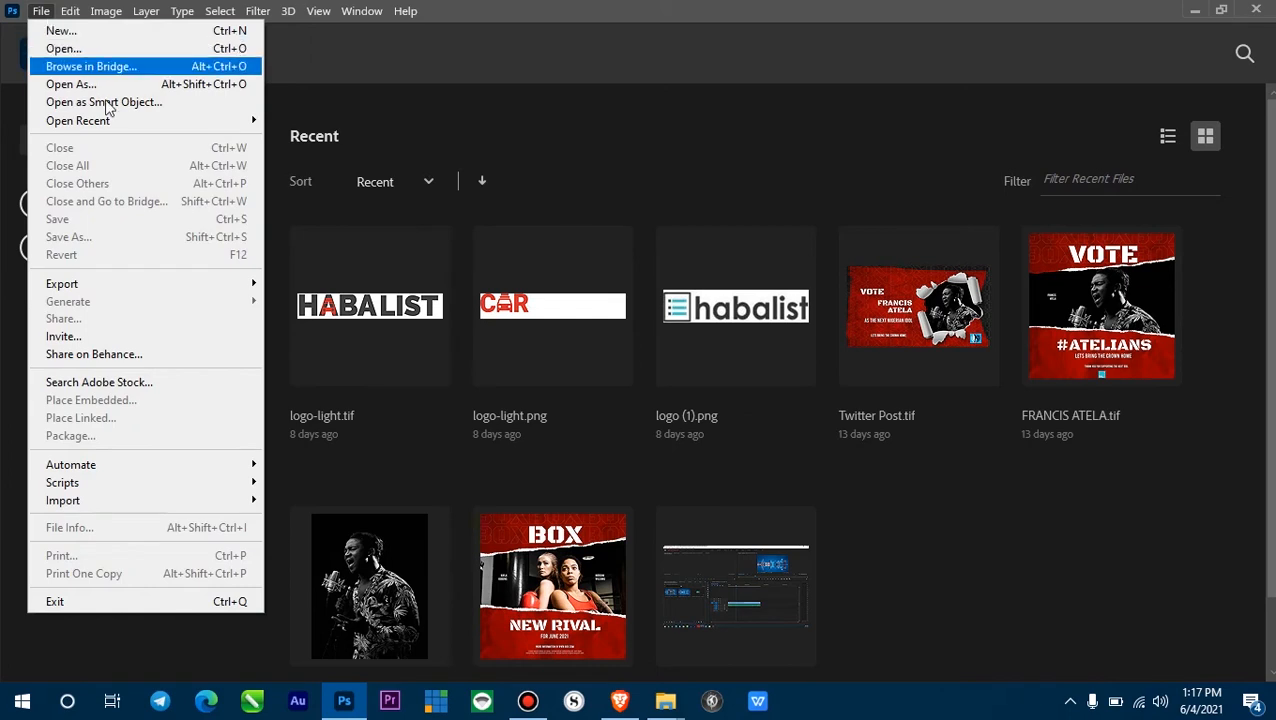
mouse_move(78, 120)
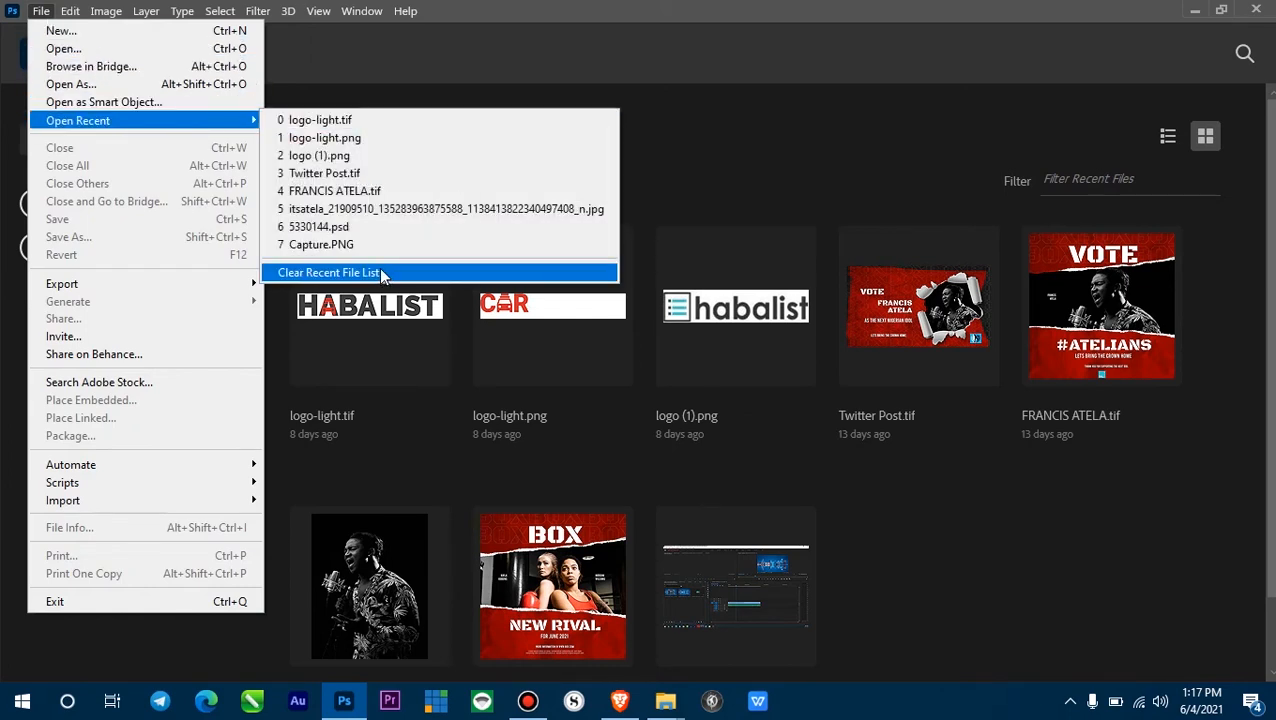
mouse_move(388, 280)
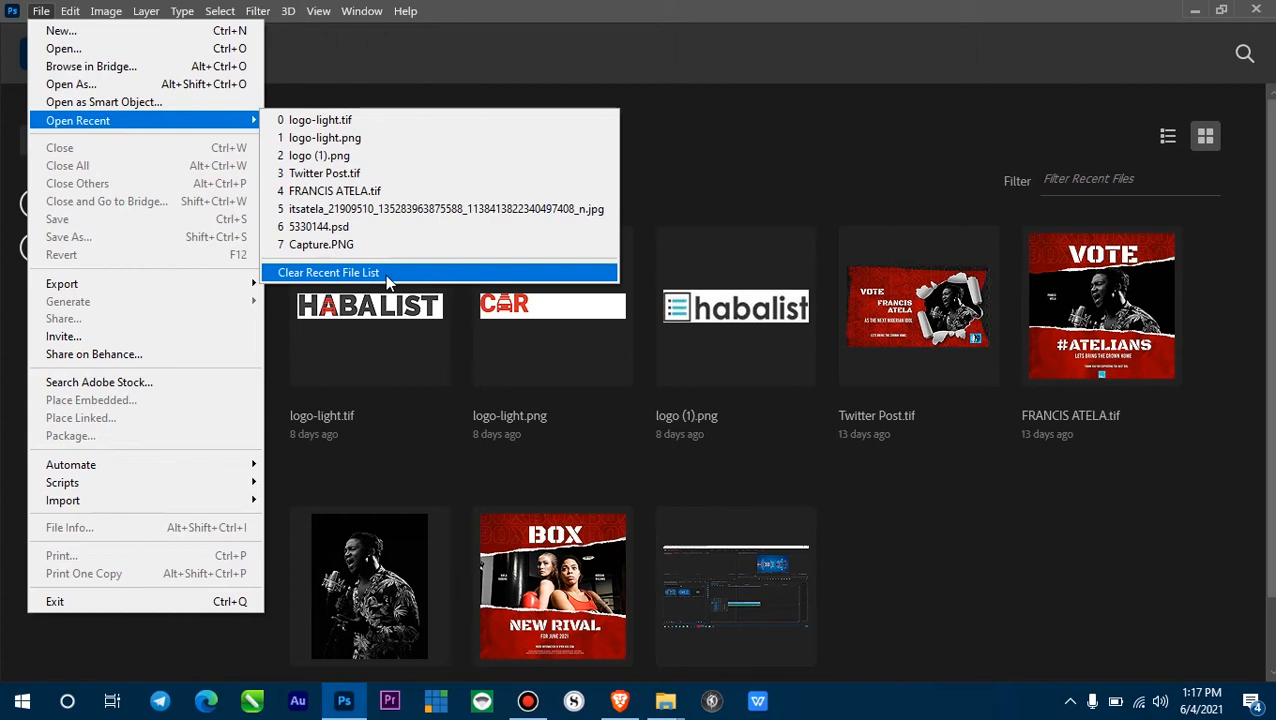
mouse_move(382, 276)
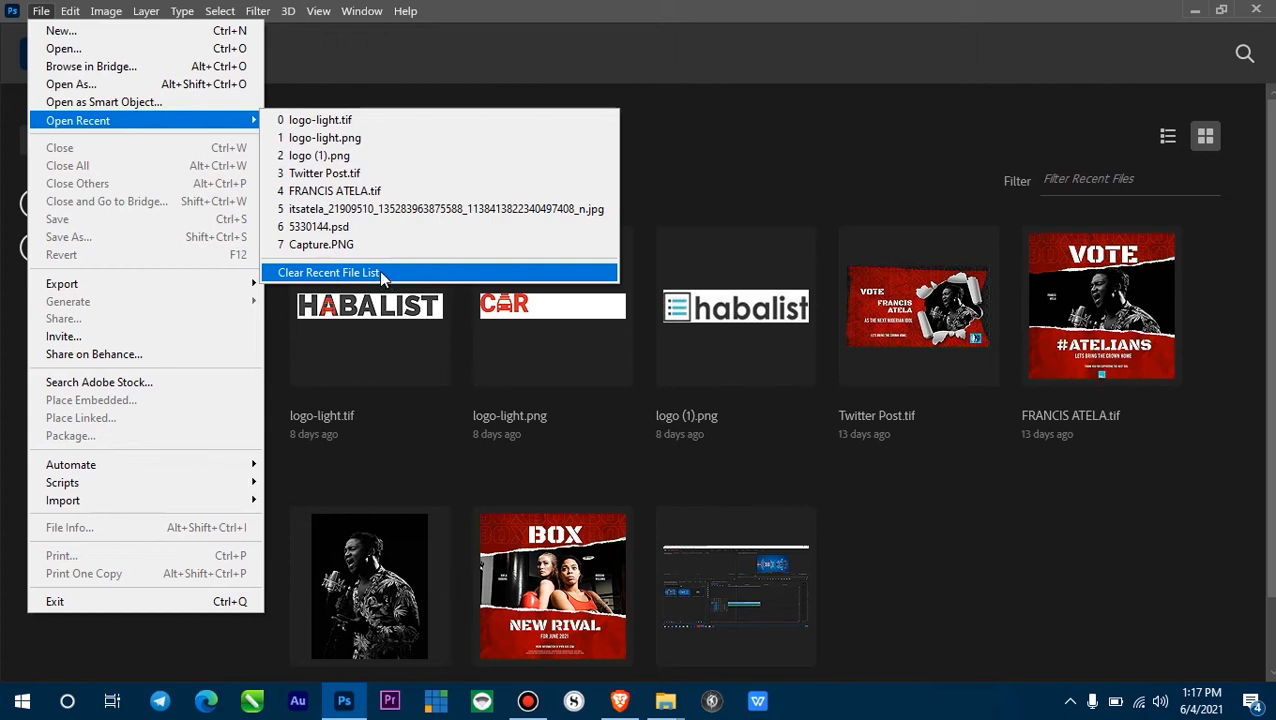
click(326, 272)
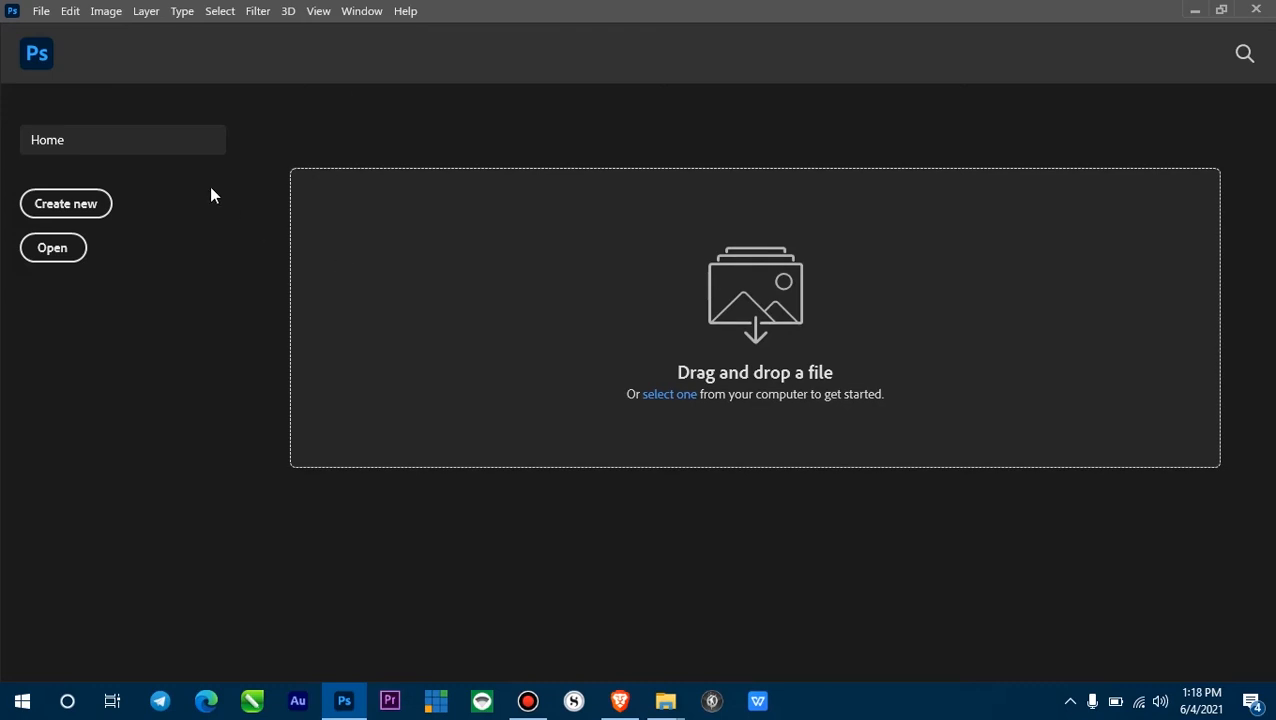
mouse_move(288, 16)
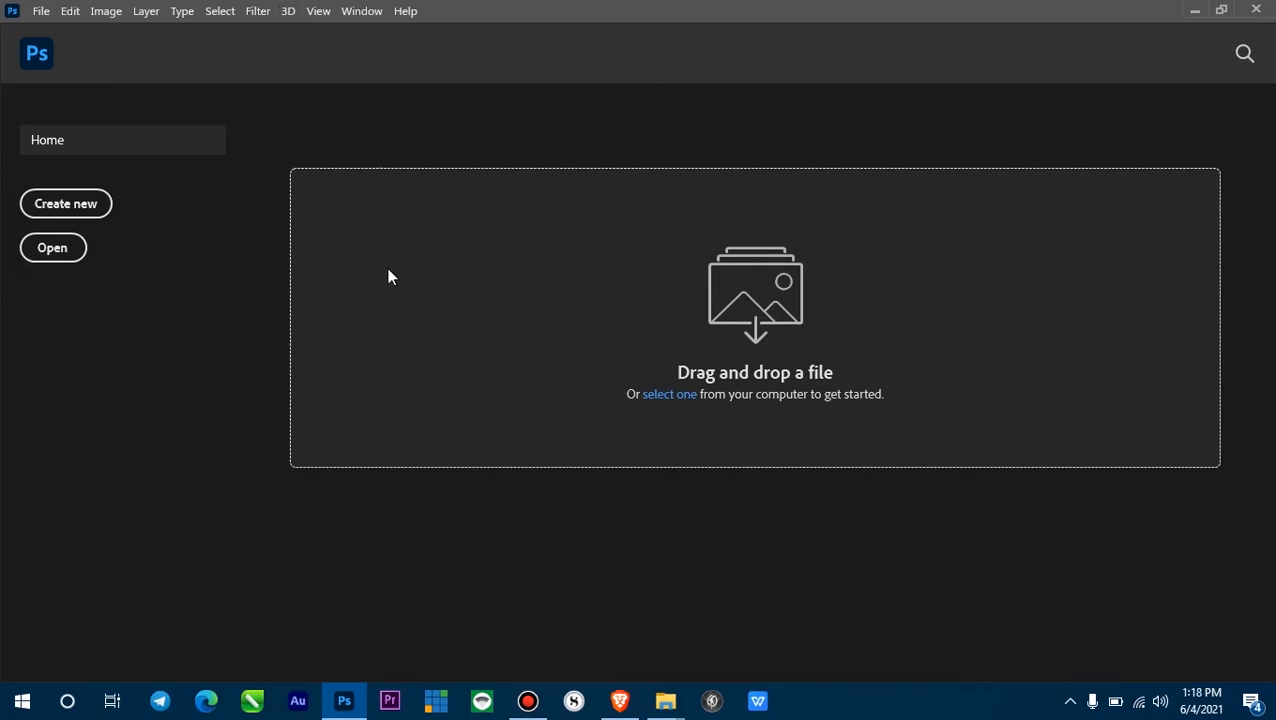
mouse_move(490, 308)
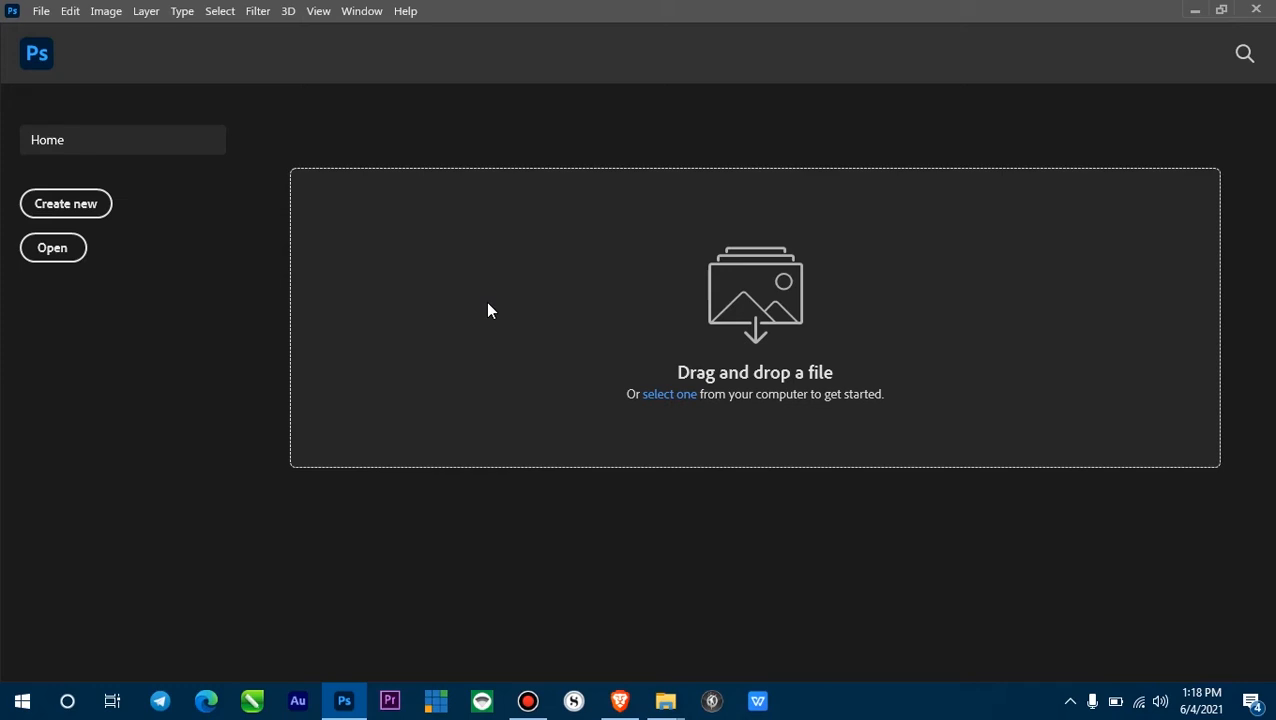
mouse_move(492, 296)
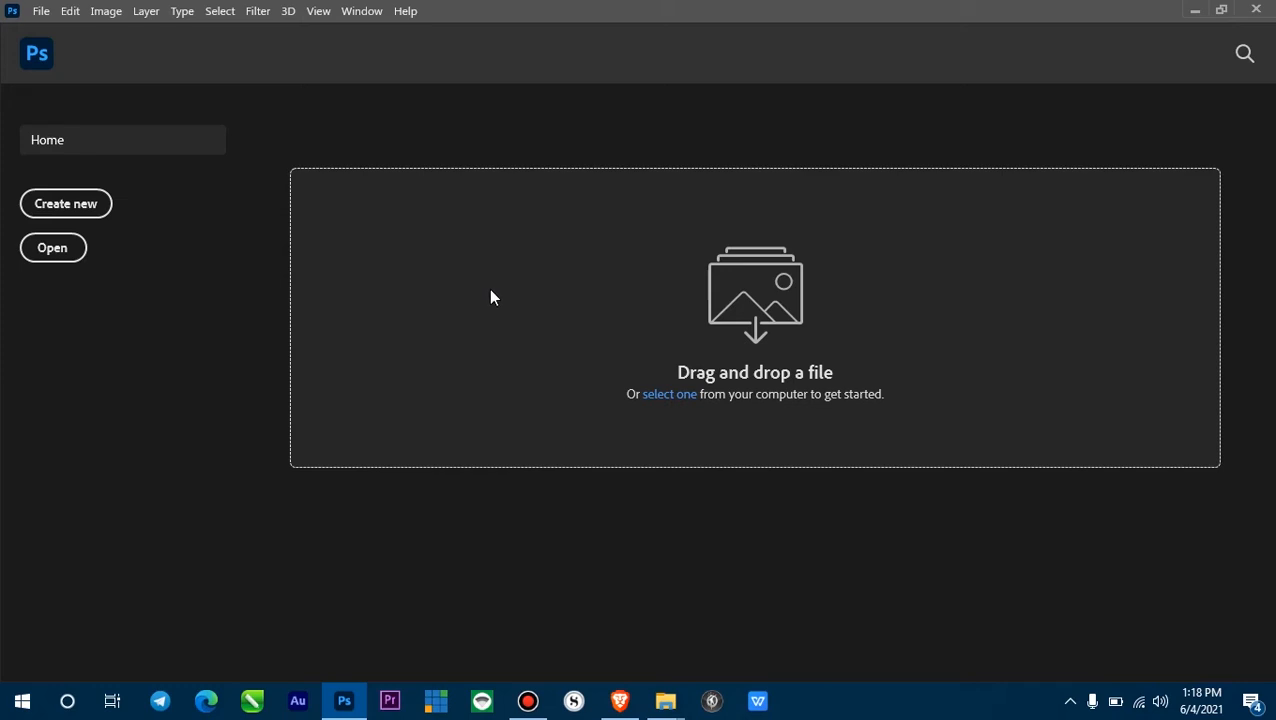
mouse_move(502, 304)
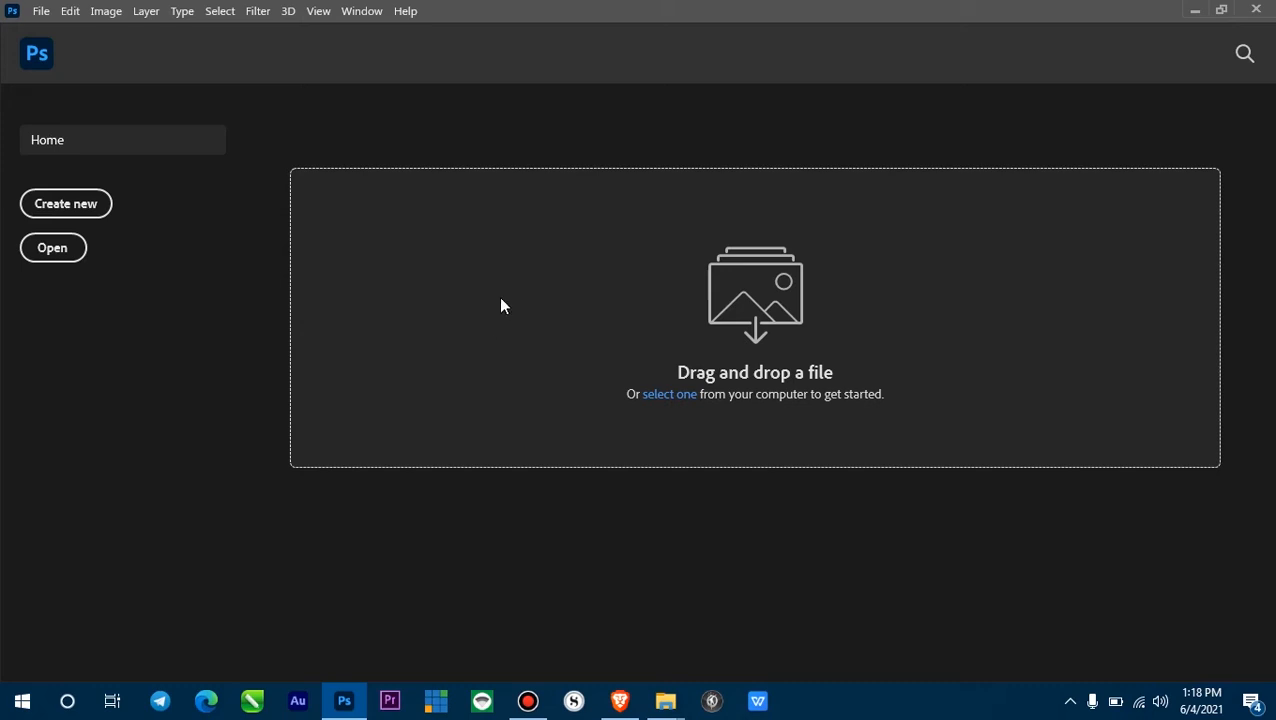
mouse_move(364, 312)
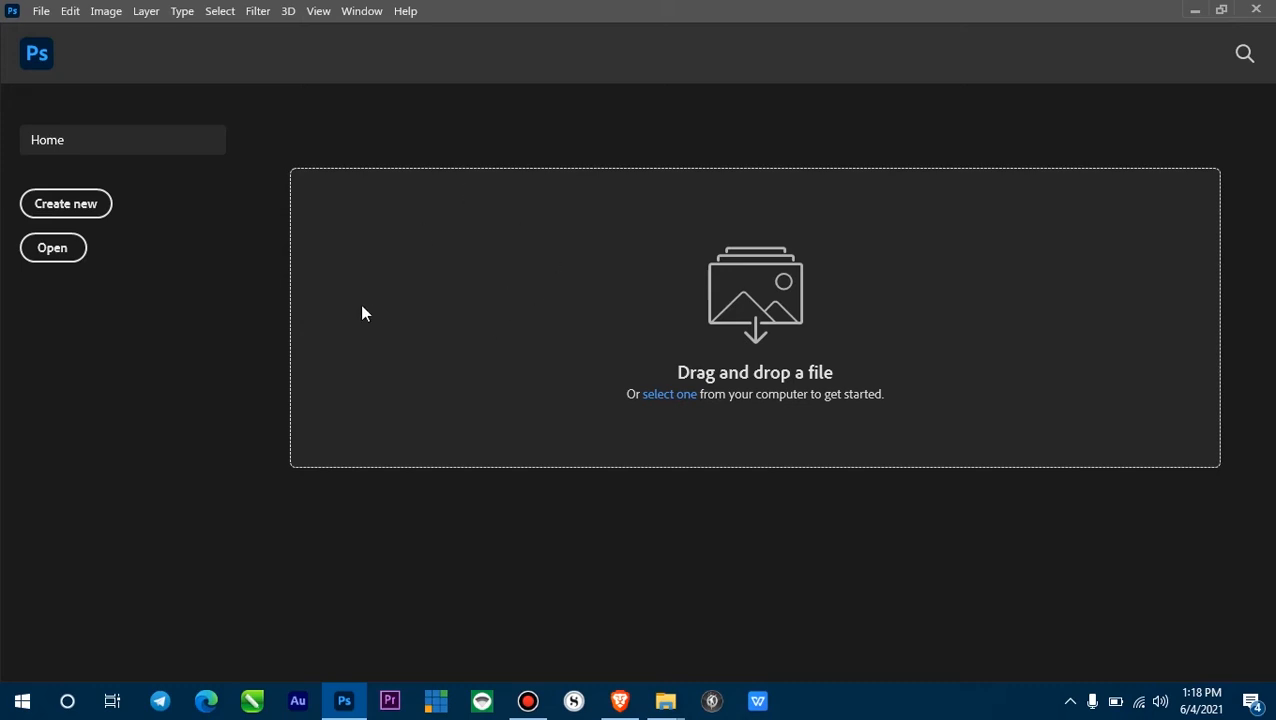
mouse_move(386, 308)
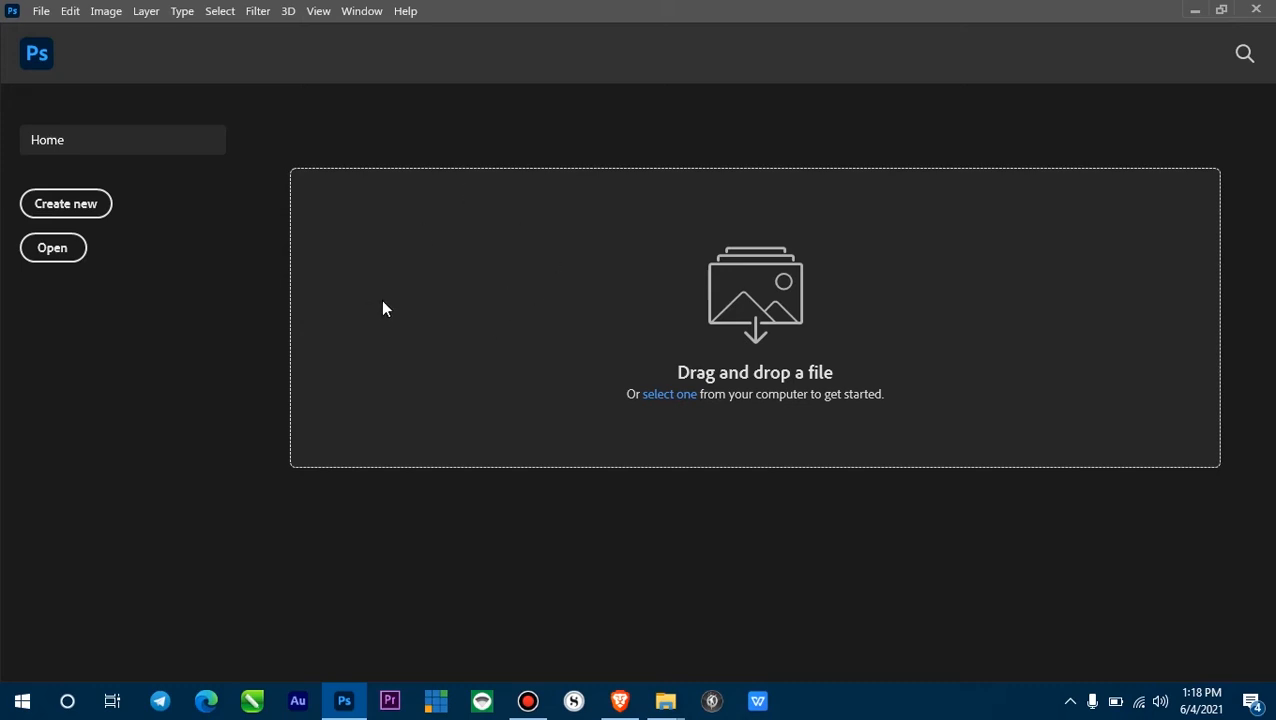
mouse_move(424, 296)
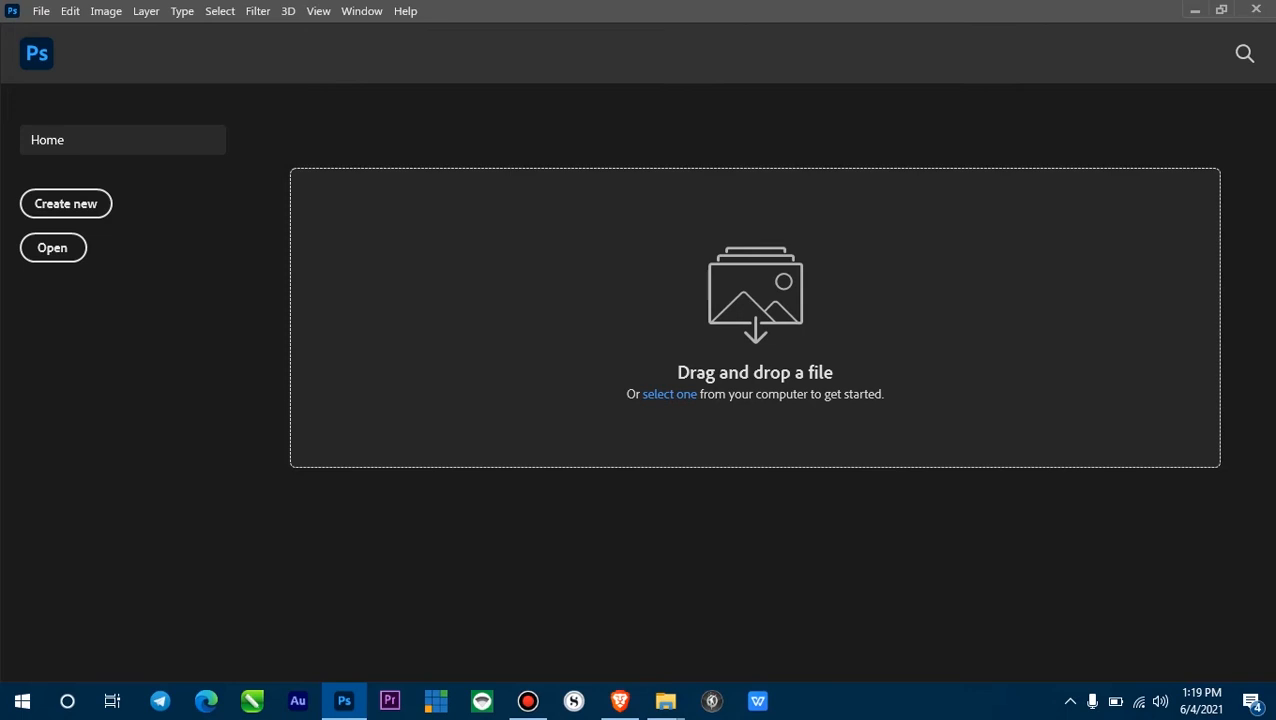
mouse_move(460, 380)
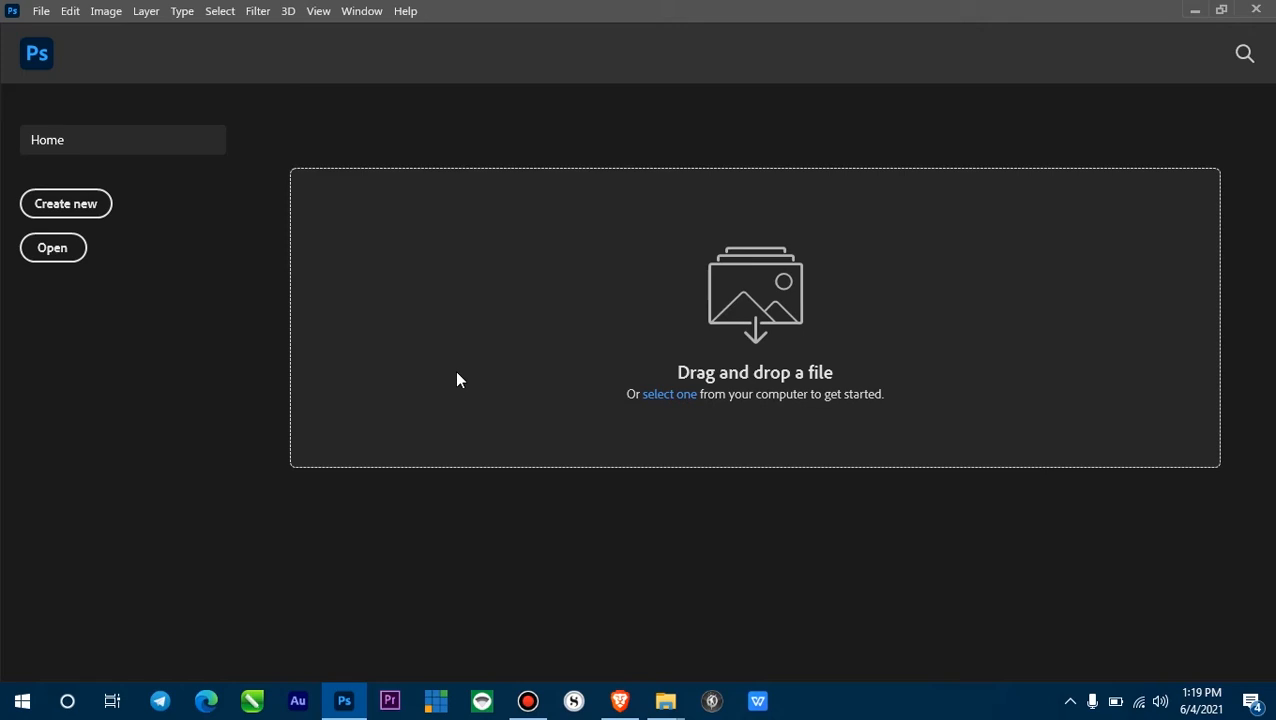
Bring up the Preferences submenu from the Edit menu.
click(68, 12)
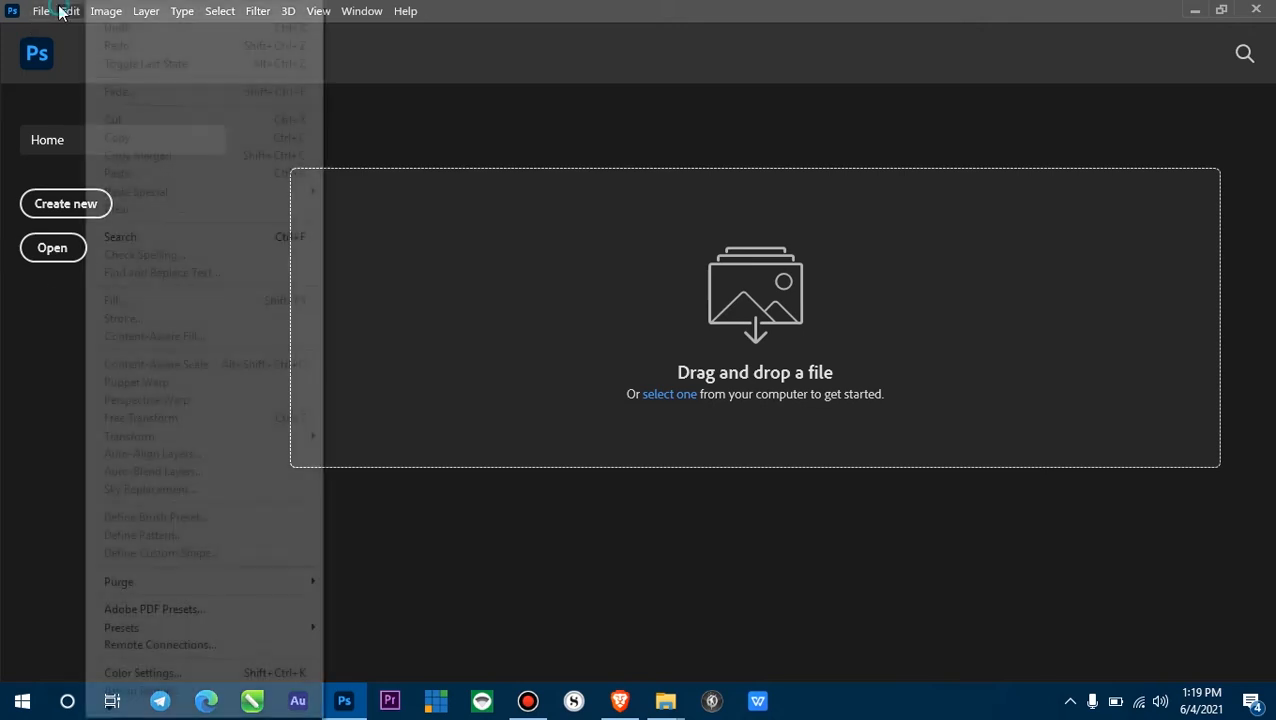
mouse_move(142, 672)
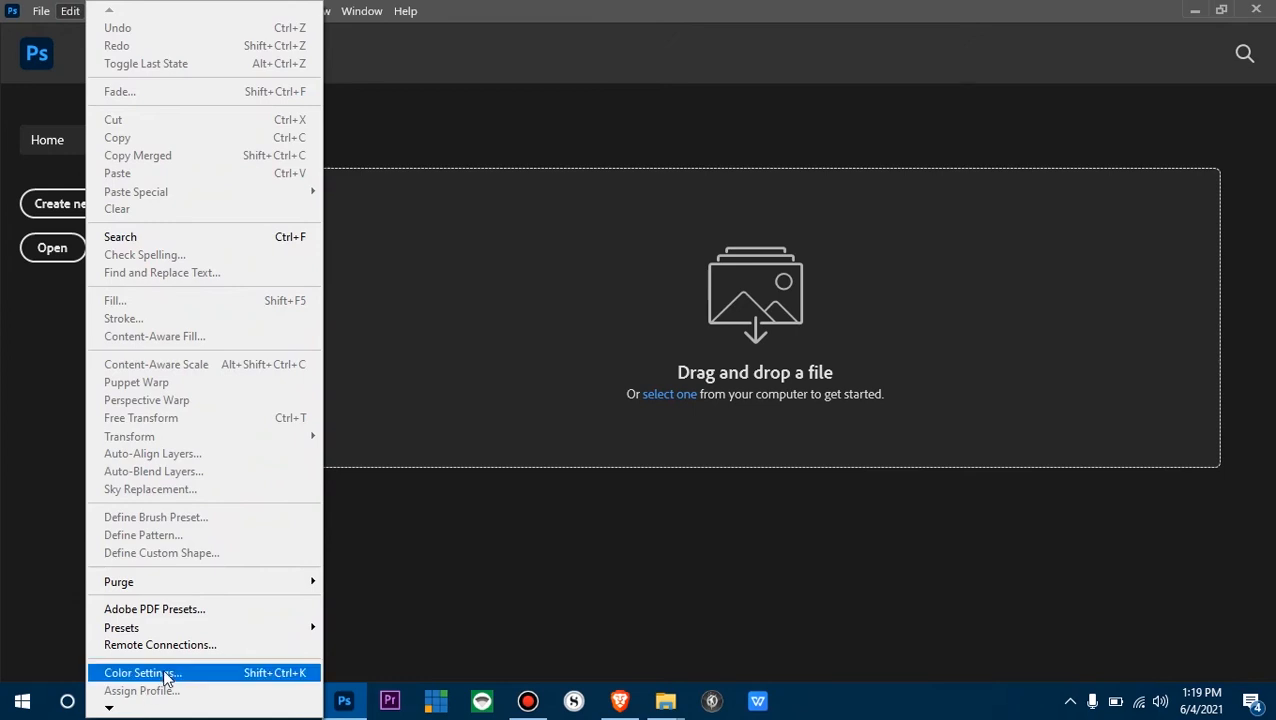
mouse_move(94, 712)
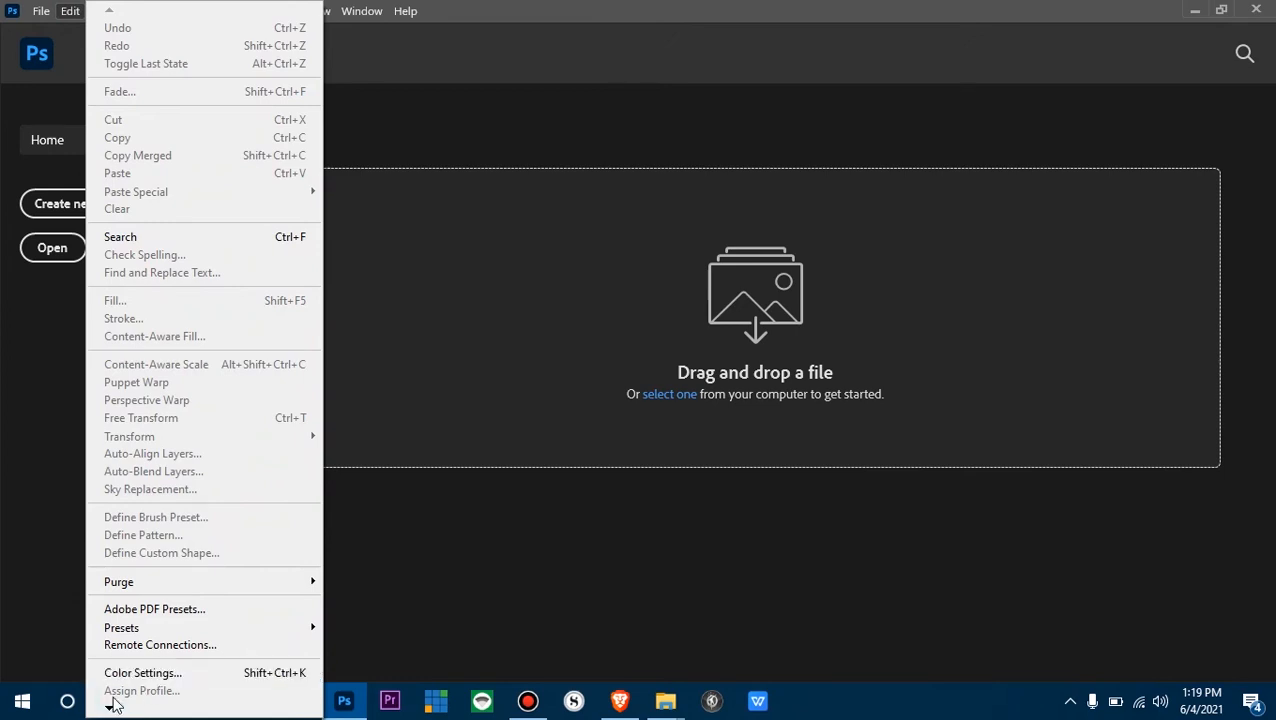
scroll(down, 3)
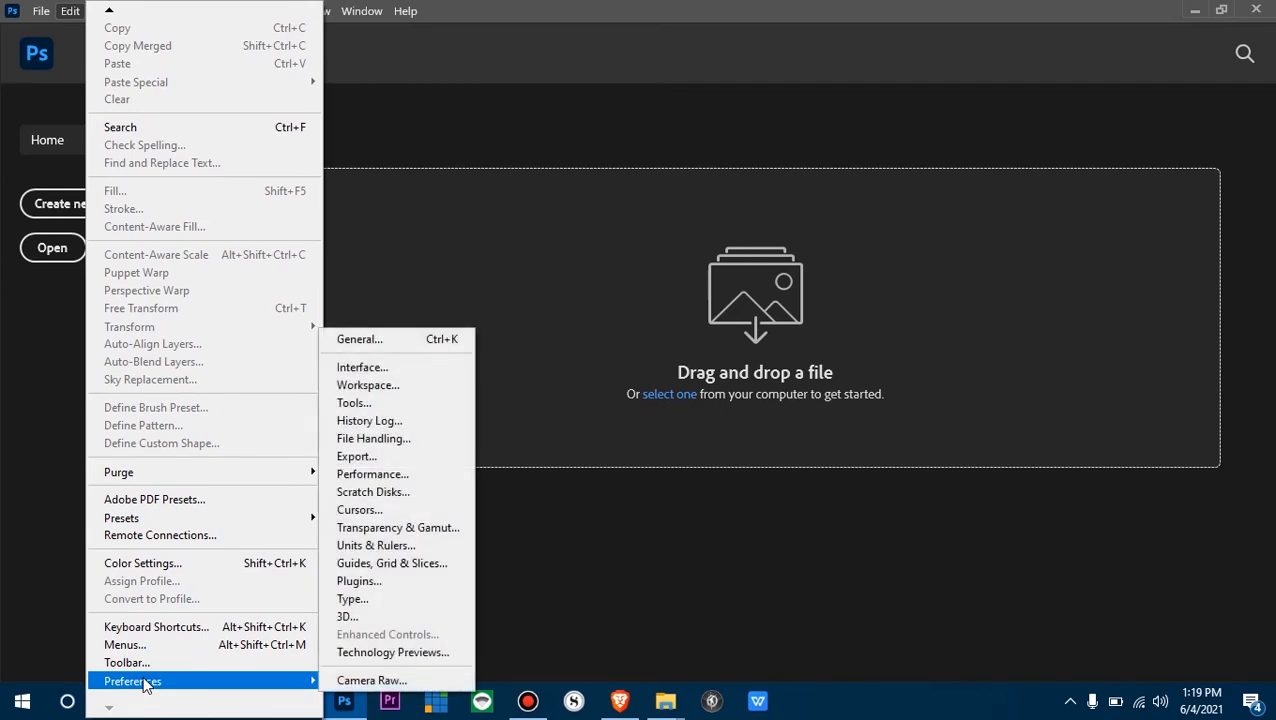
mouse_move(388, 342)
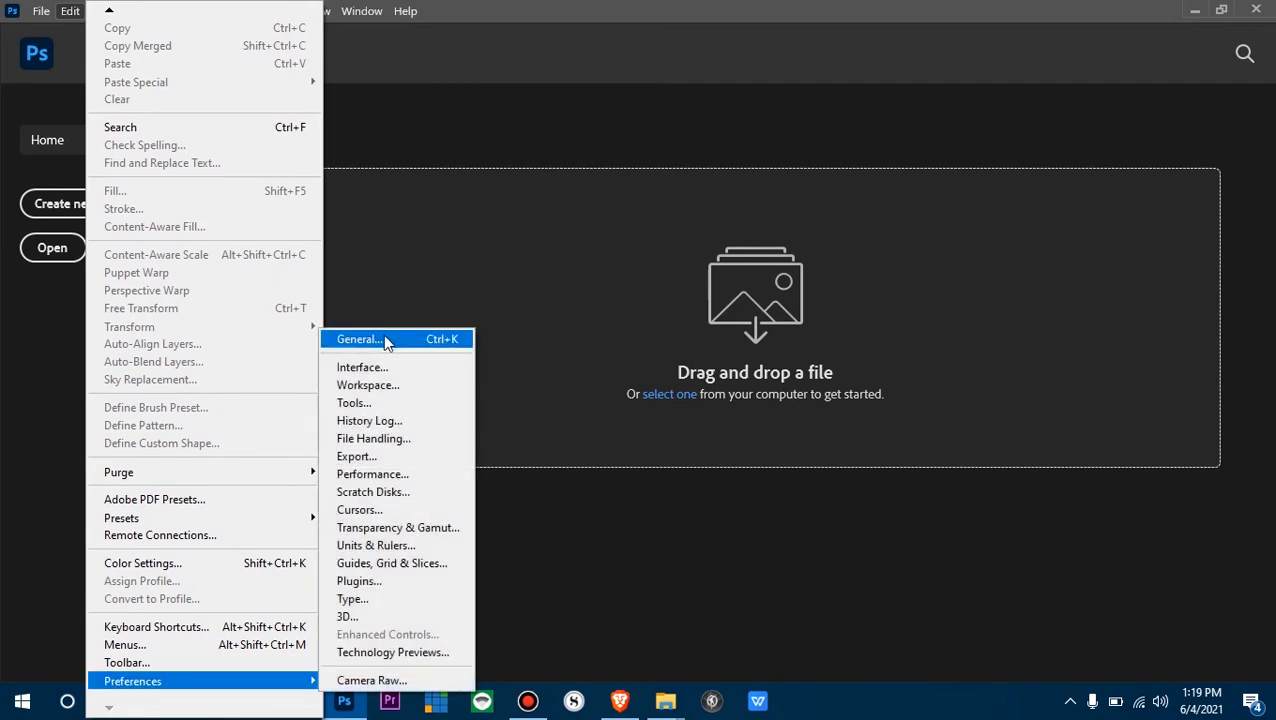
mouse_move(394, 362)
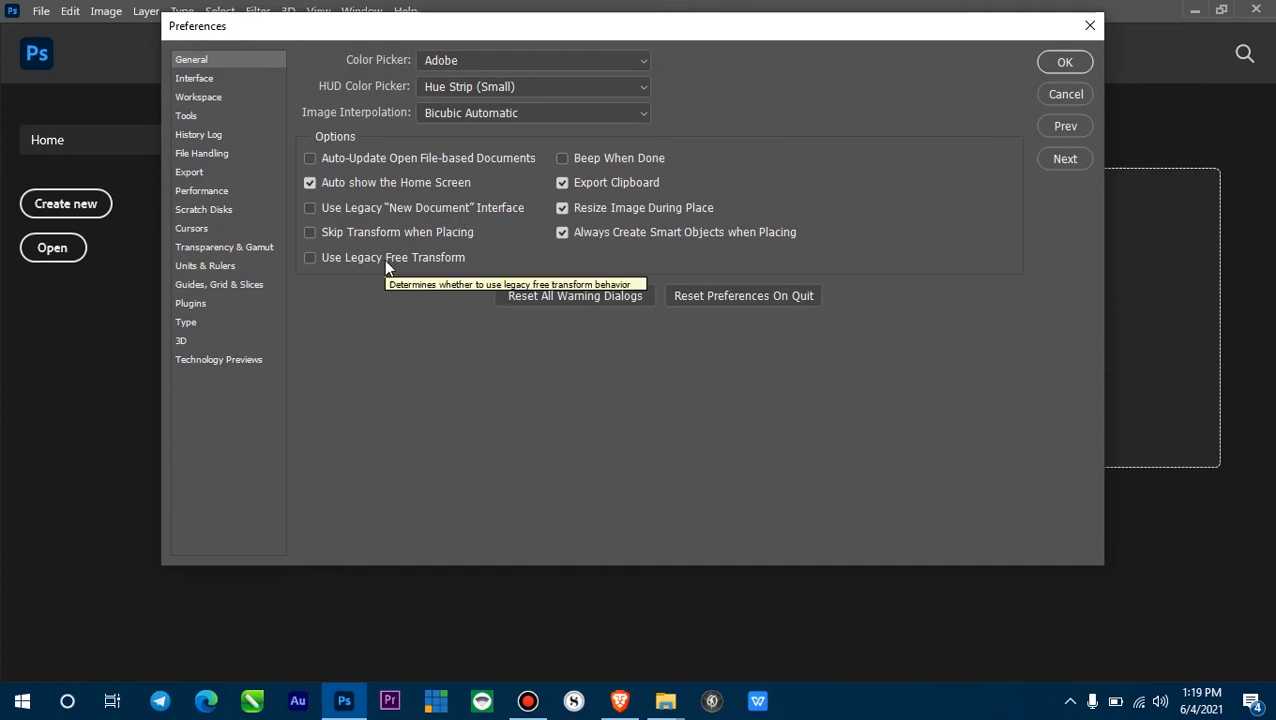
mouse_move(318, 98)
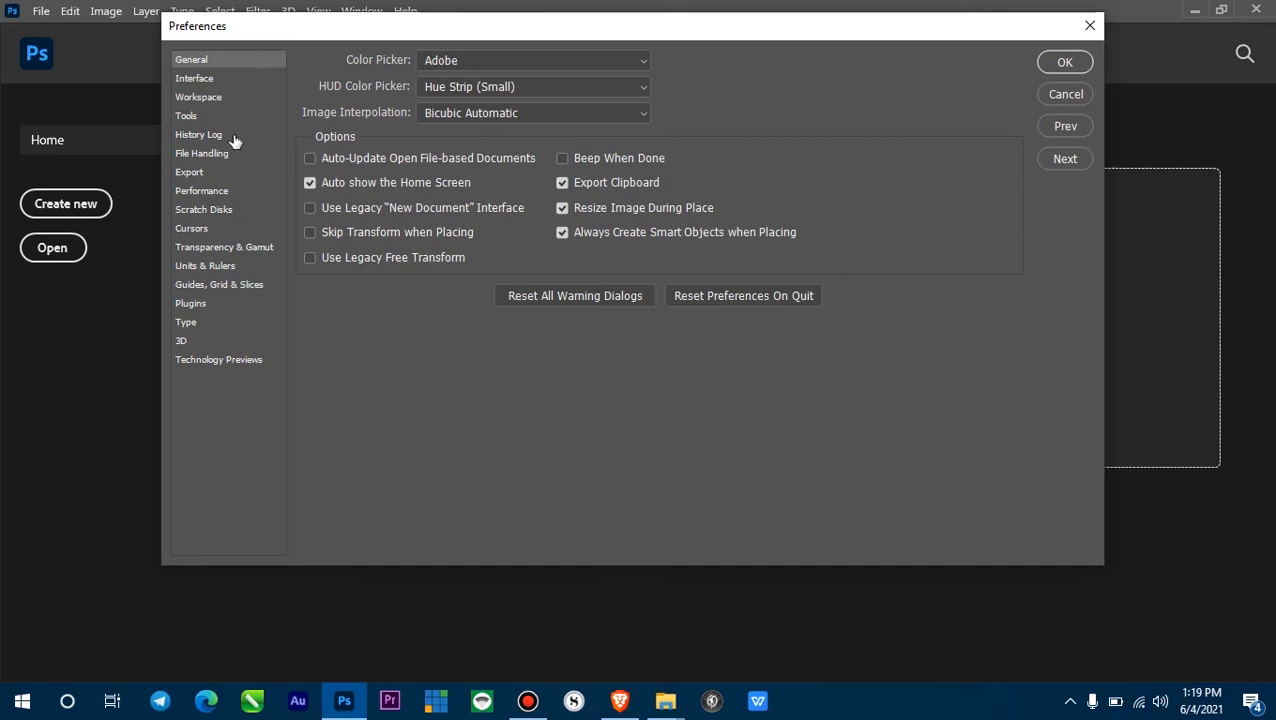
mouse_move(208, 160)
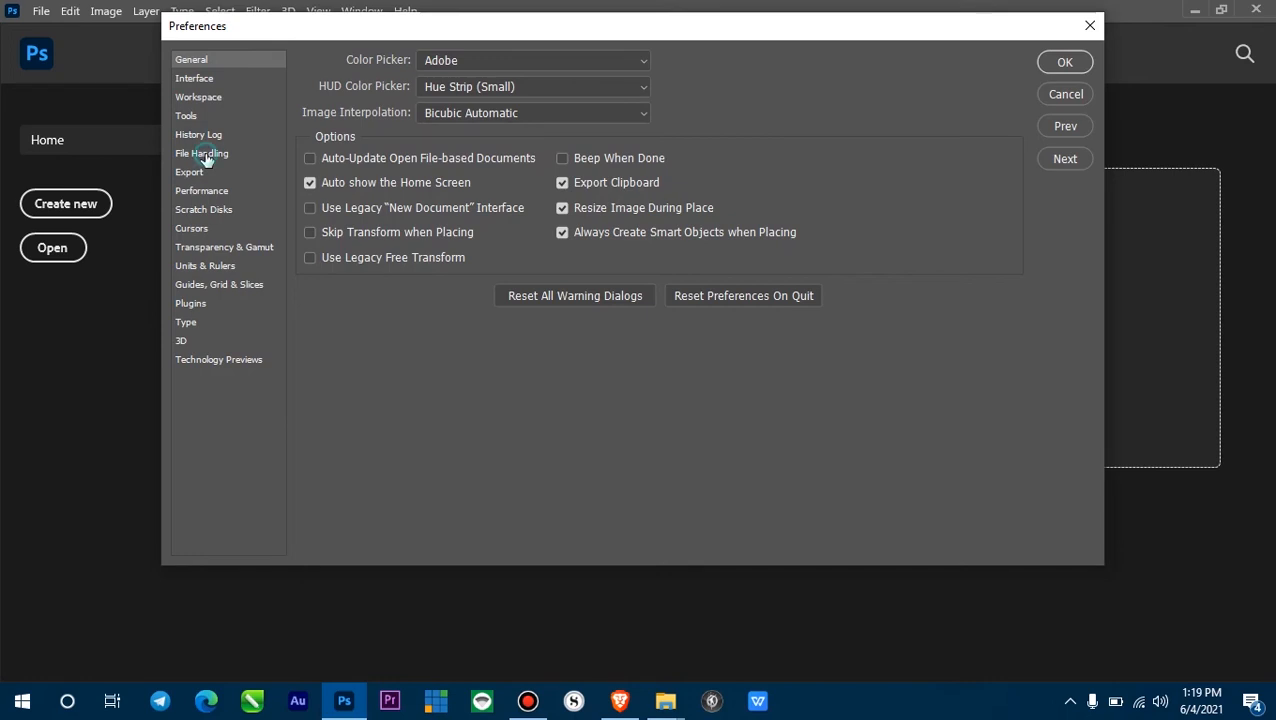
Show the File Handling page of Preferences, where the recent list holds 20 files.
click(200, 152)
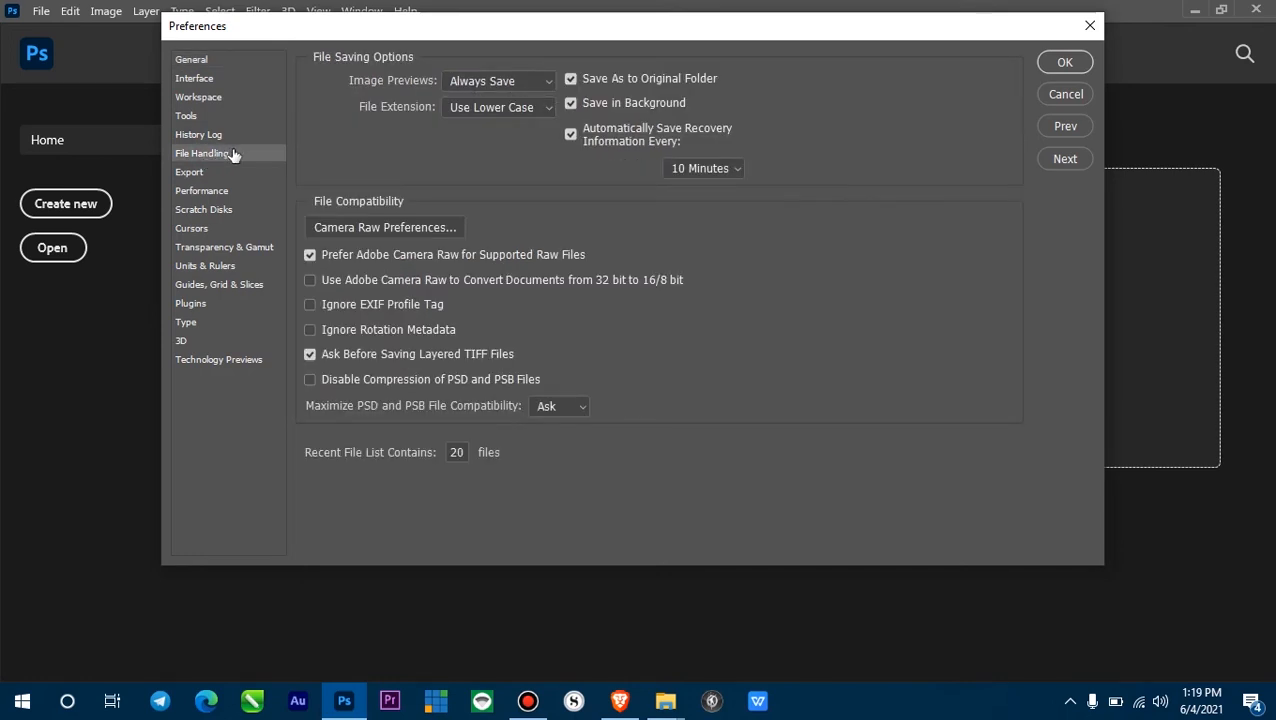
mouse_move(570, 292)
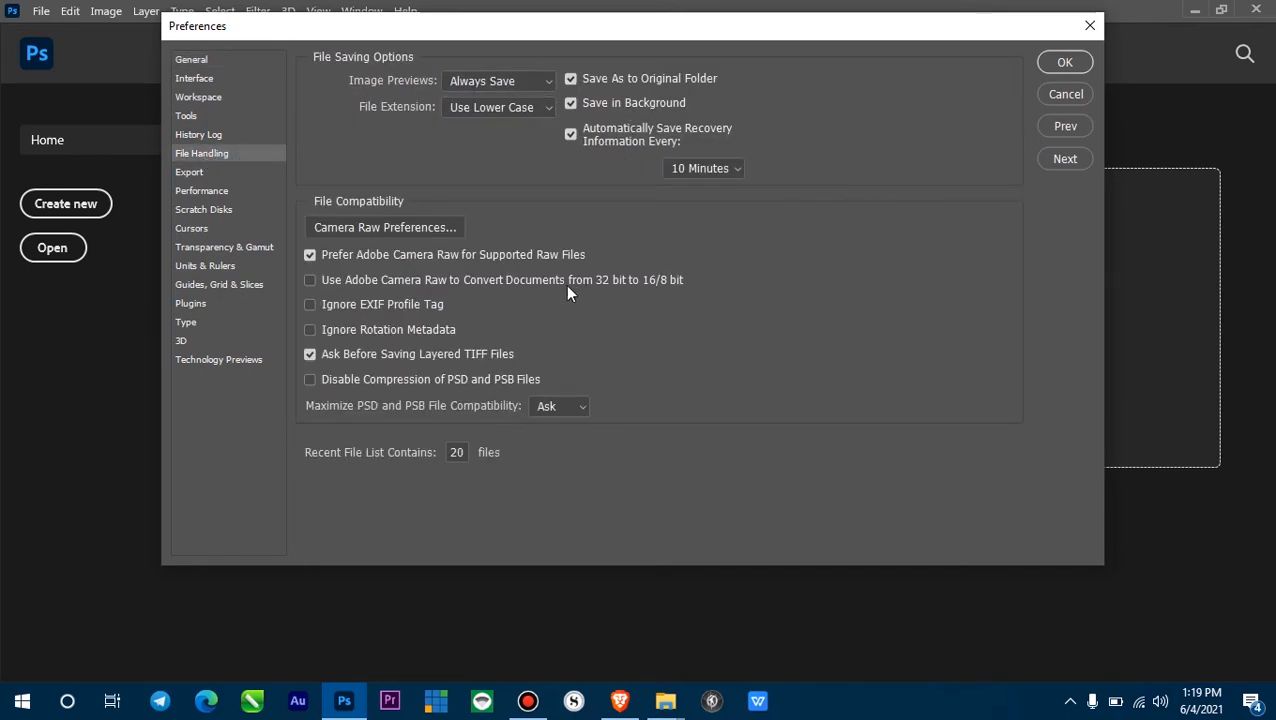
mouse_move(344, 468)
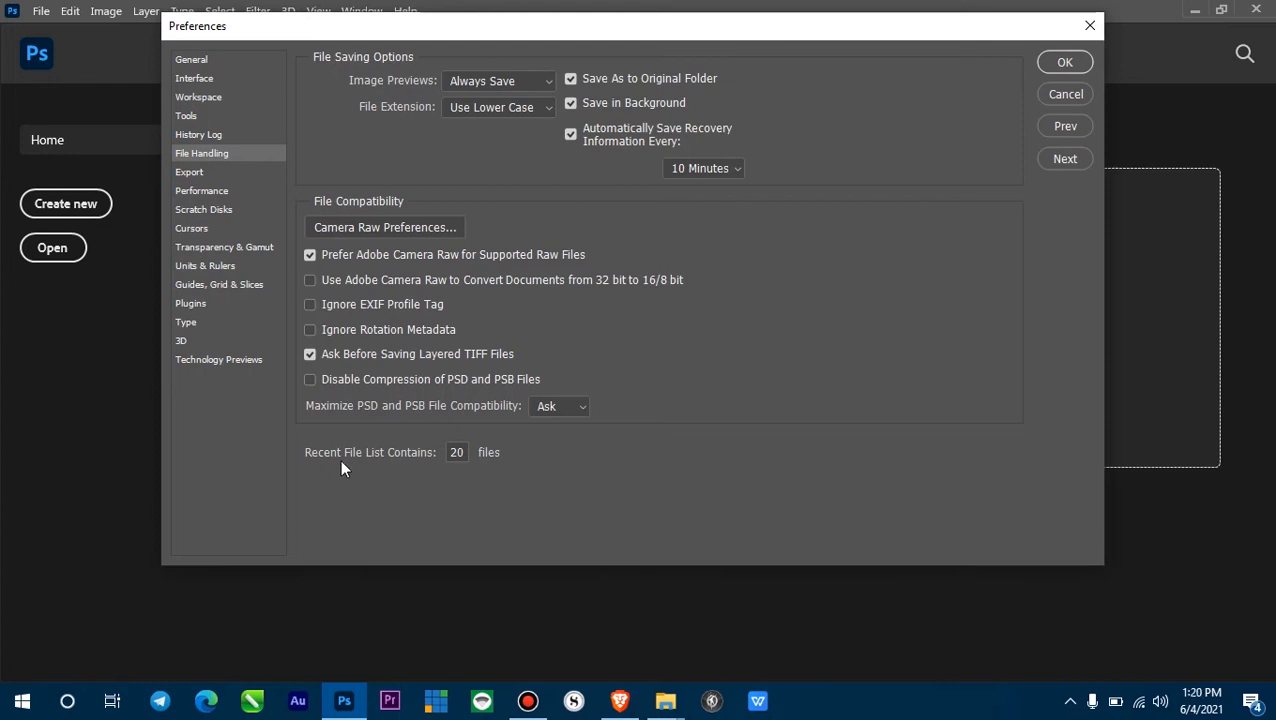
mouse_move(344, 476)
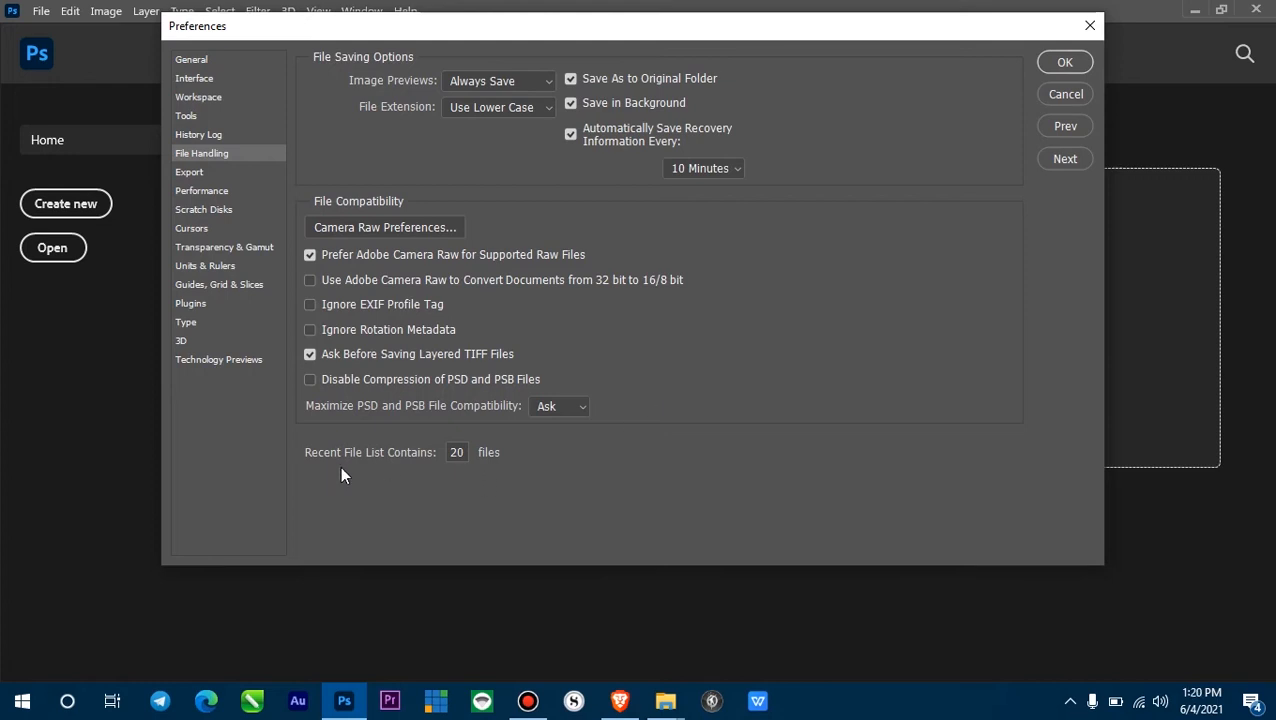
mouse_move(428, 468)
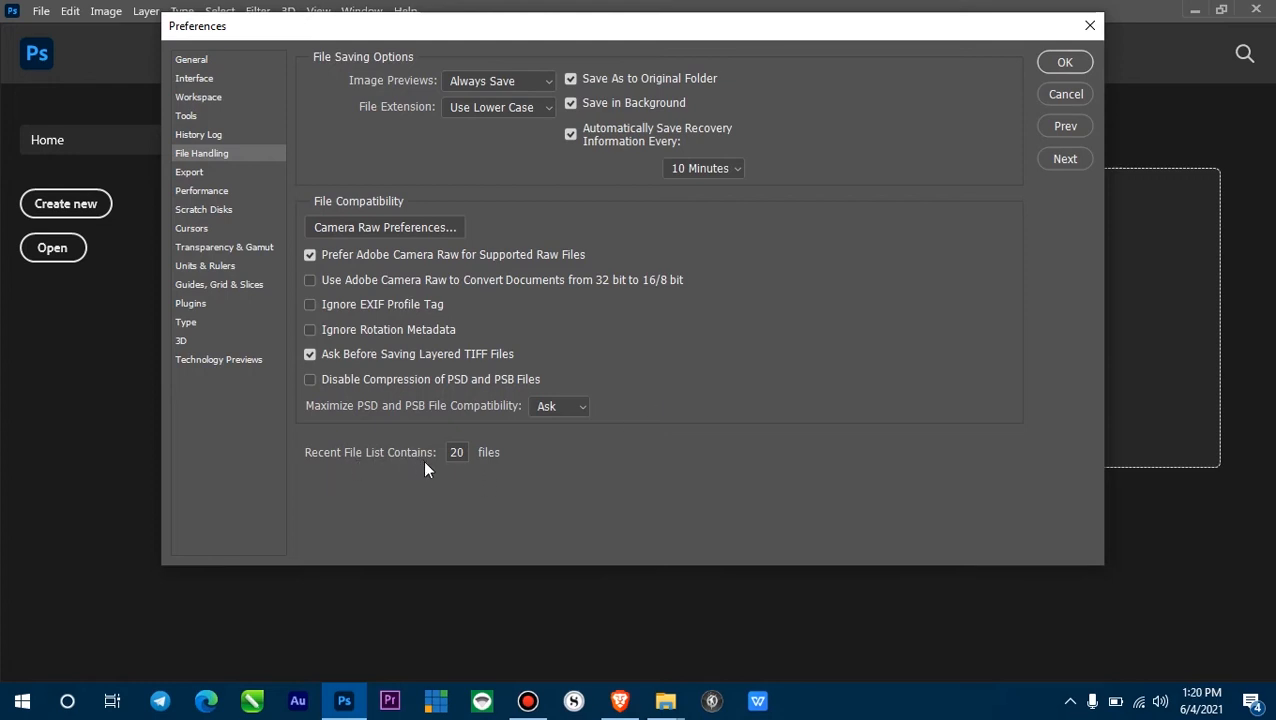
Set Recent File List Contains to 0, leaving the autosave interval unchanged.
double_click(456, 452)
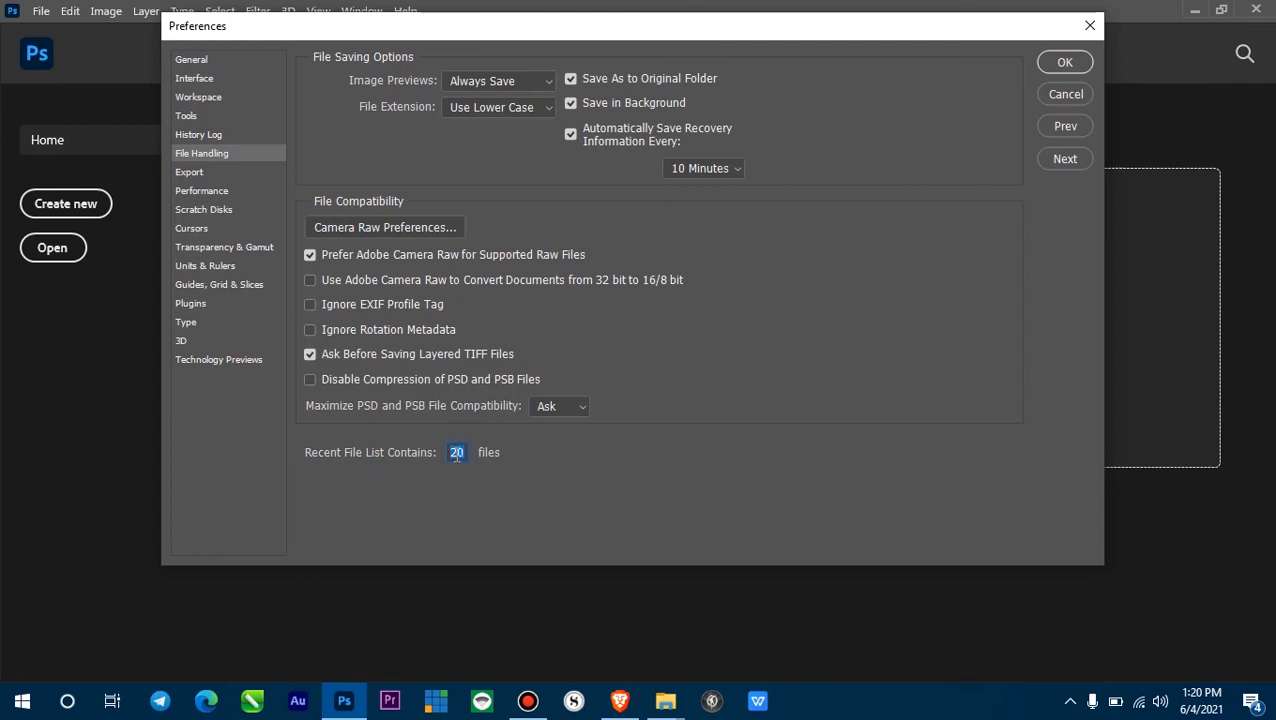
mouse_move(456, 452)
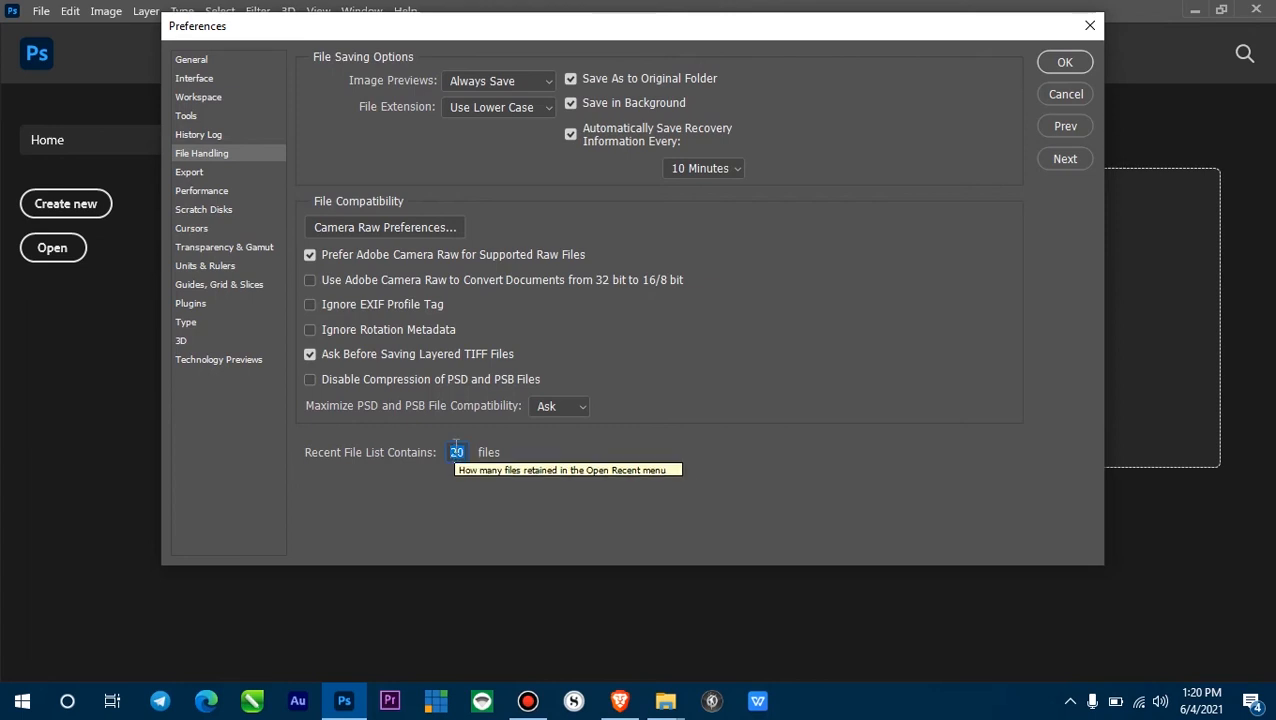
text(0)
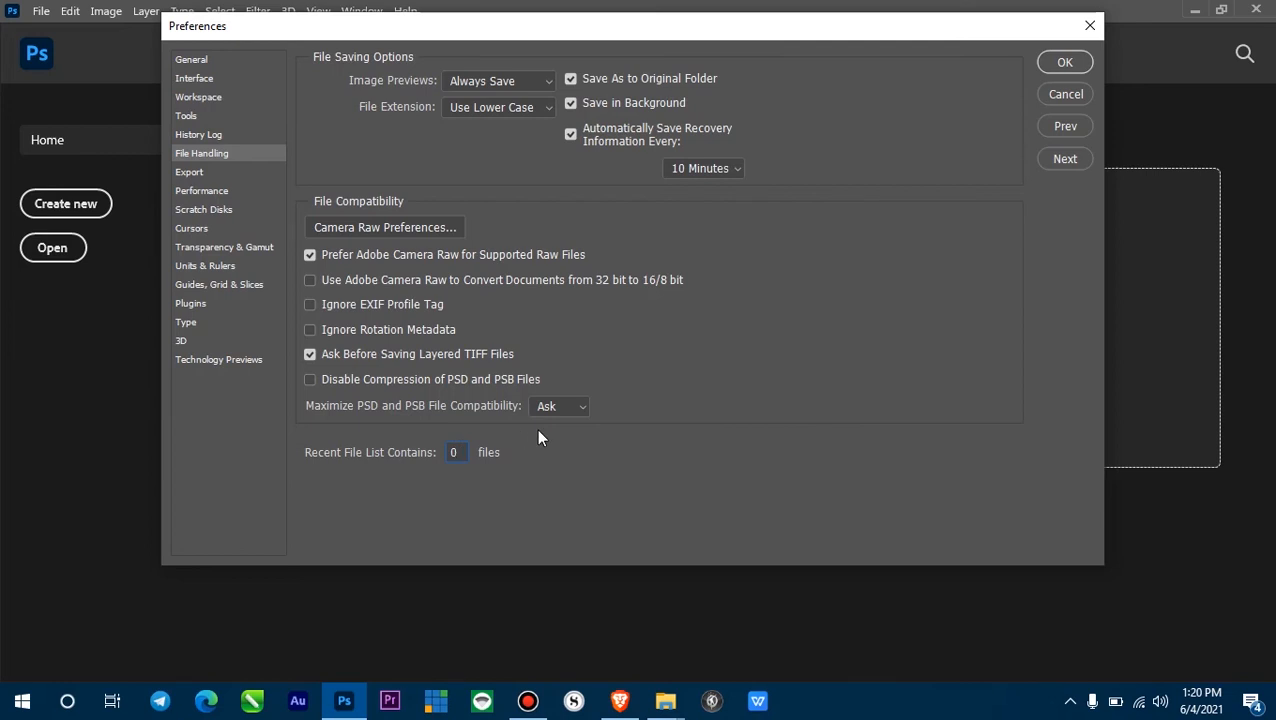
mouse_move(632, 318)
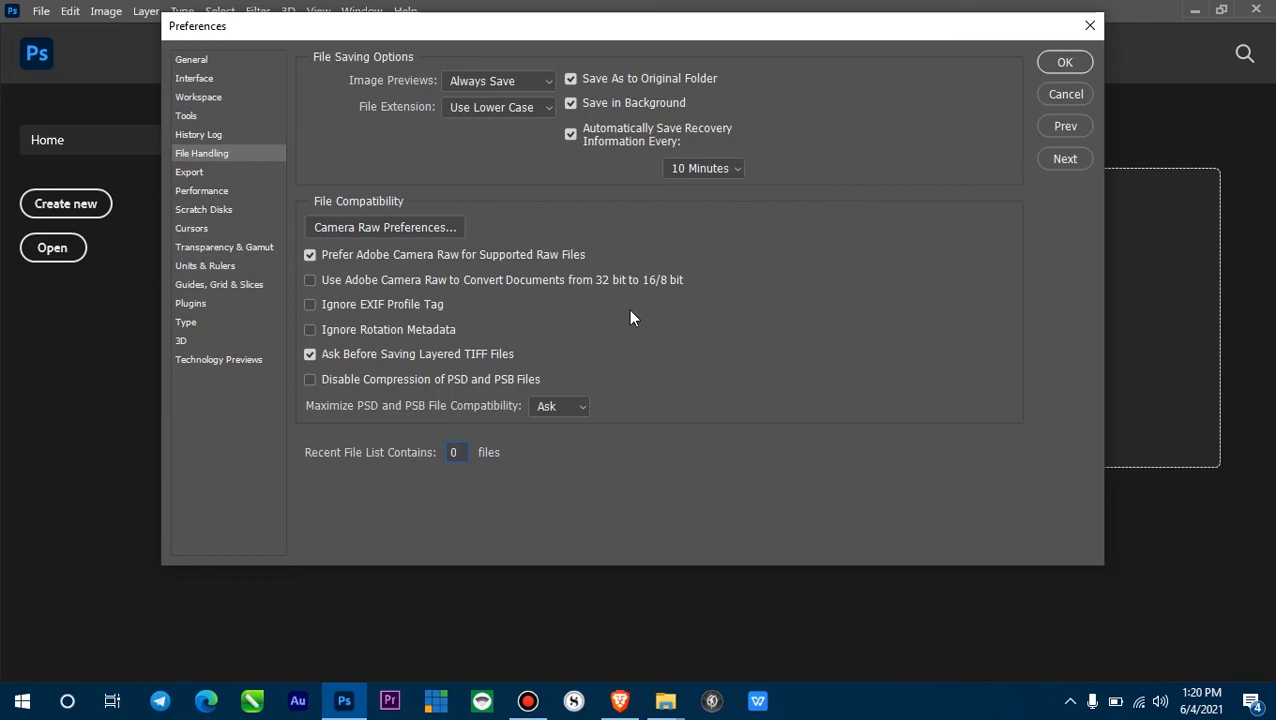
mouse_move(754, 318)
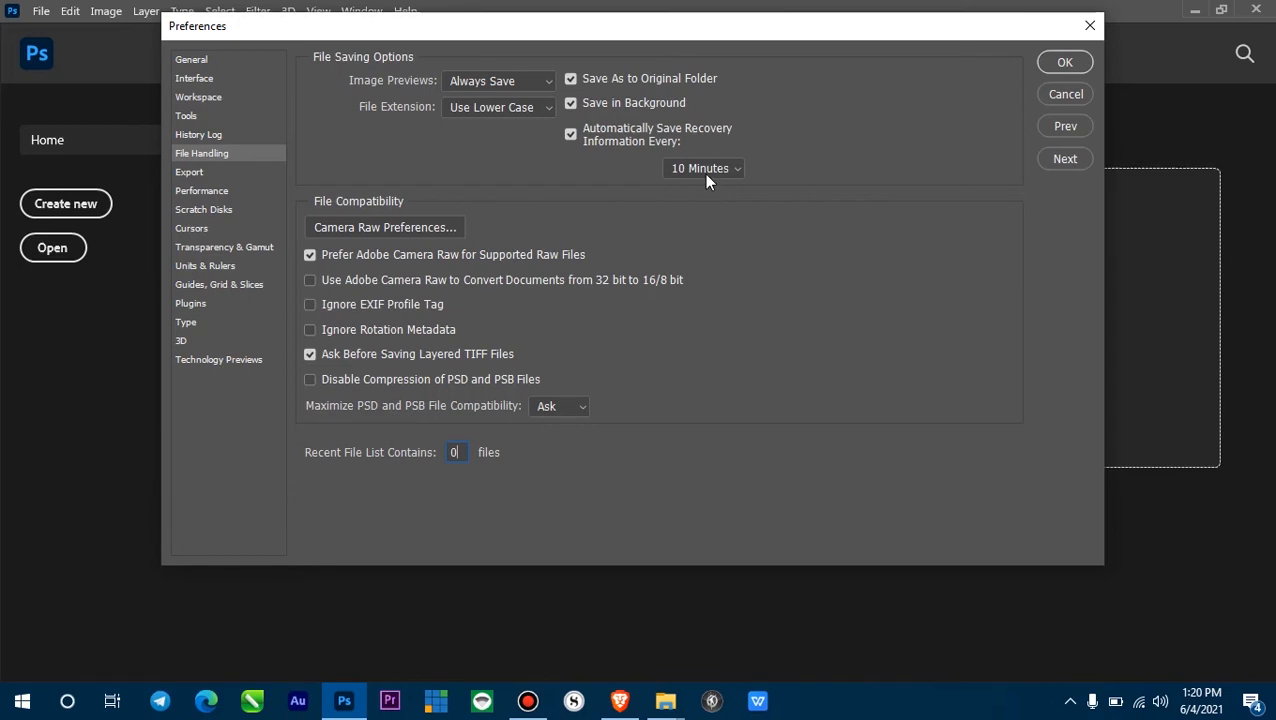
click(704, 168)
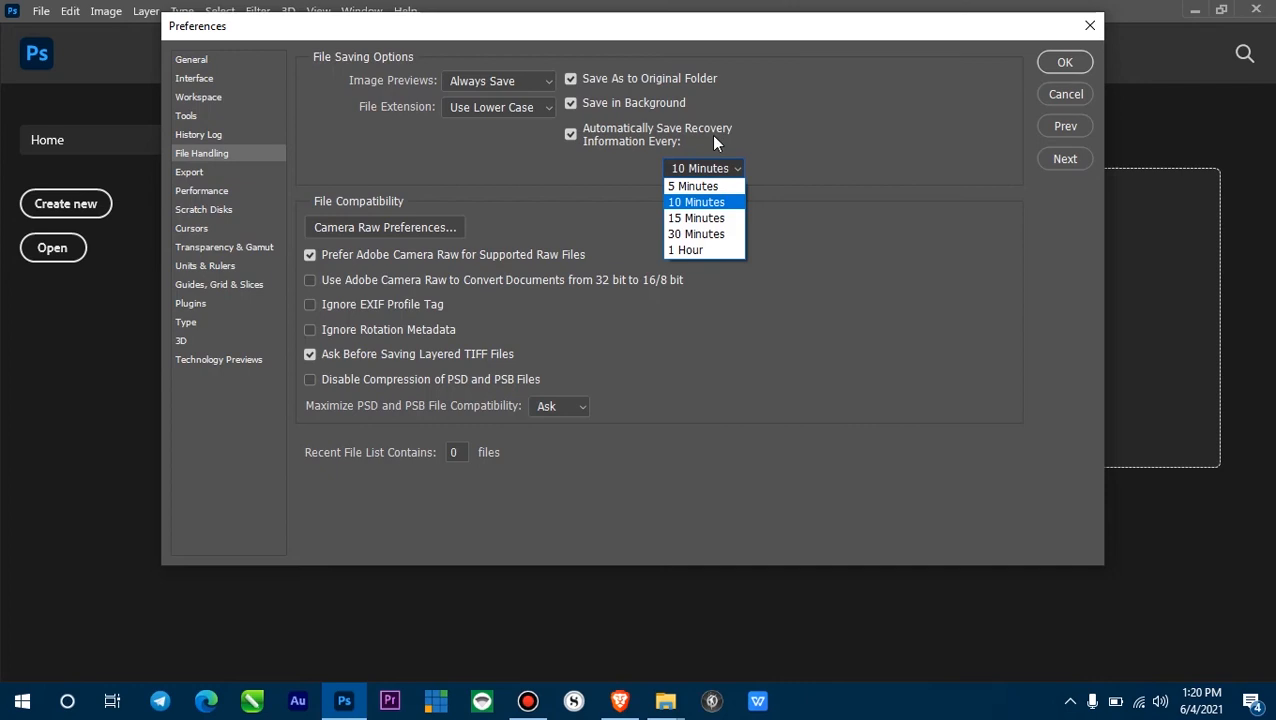
mouse_move(636, 150)
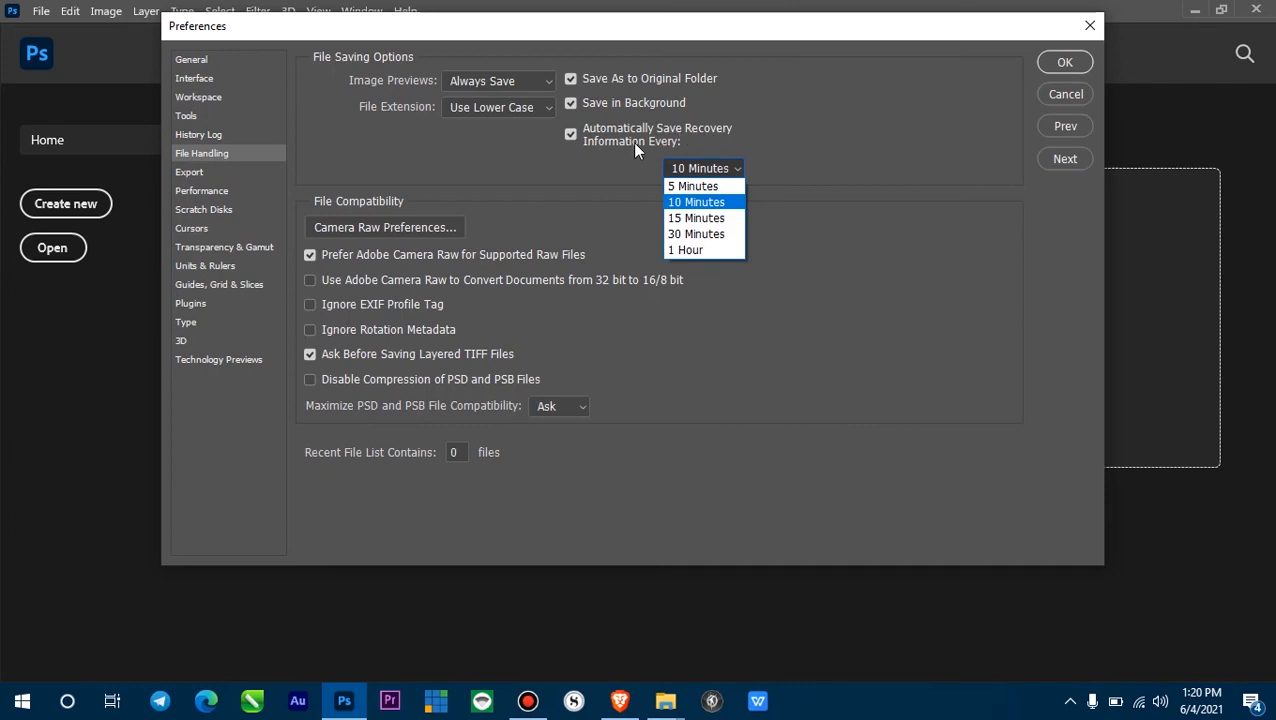
click(698, 200)
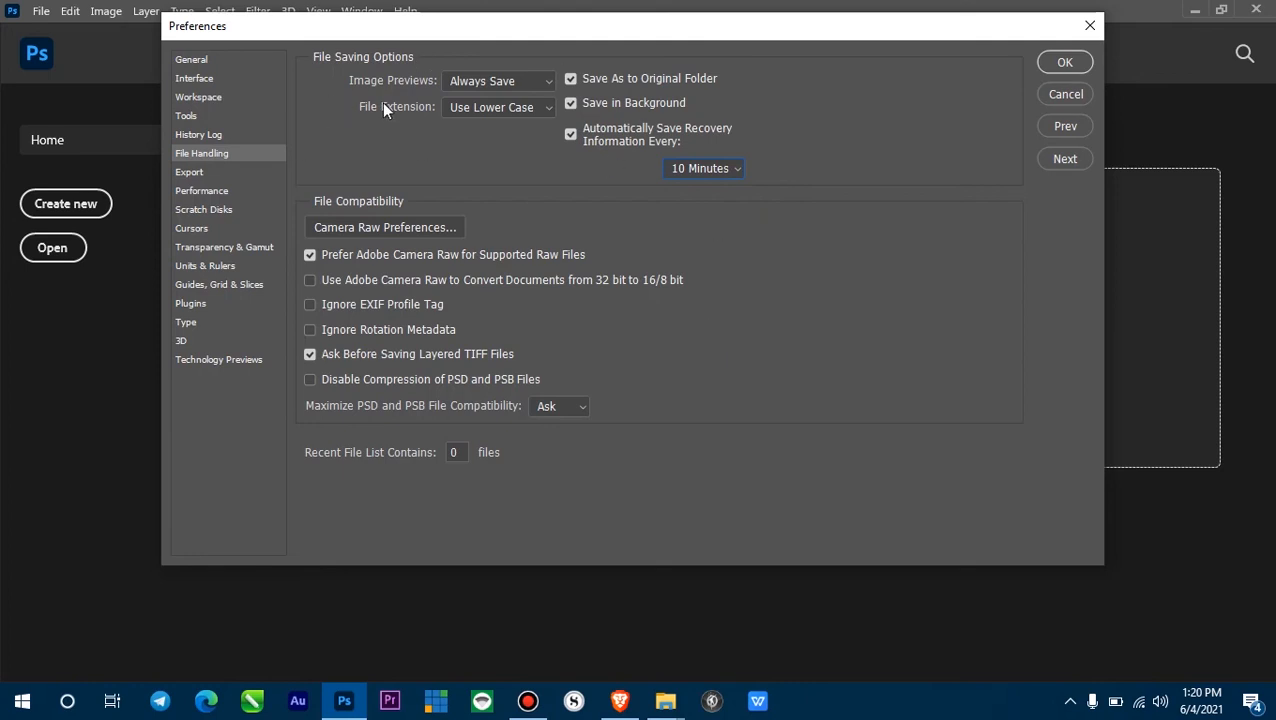
mouse_move(576, 188)
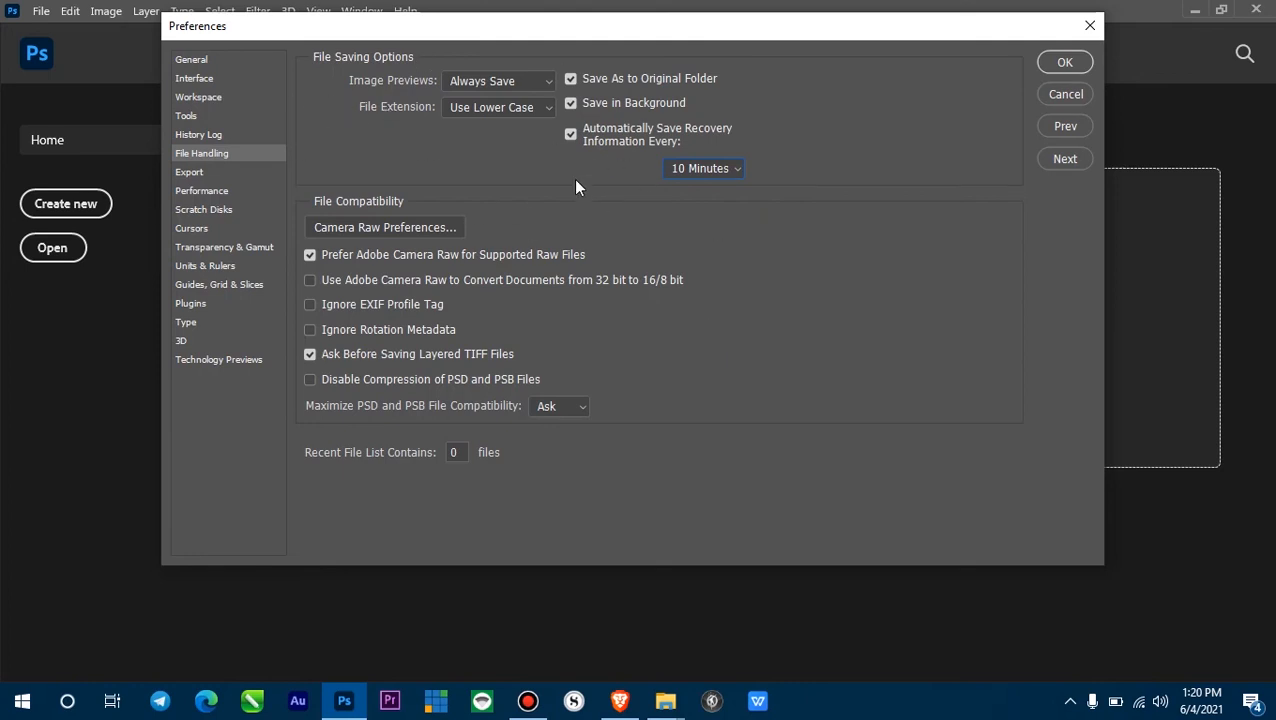
mouse_move(652, 184)
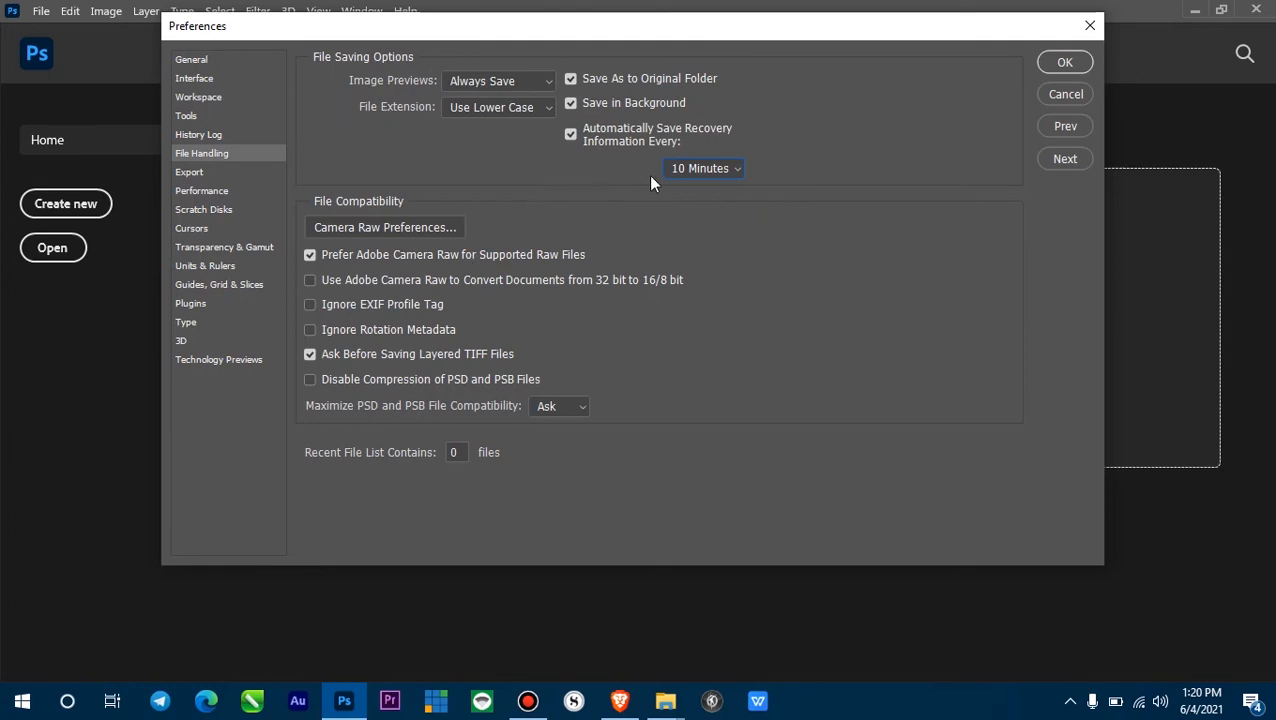
mouse_move(628, 150)
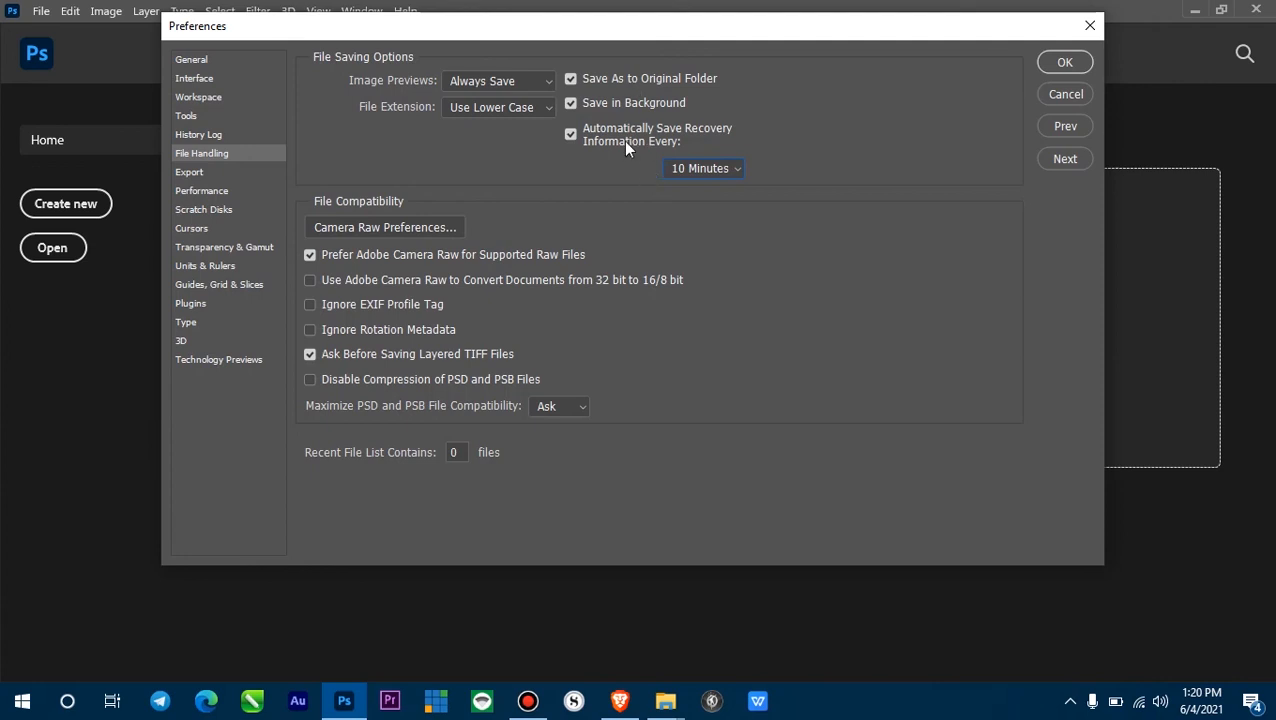
mouse_move(694, 132)
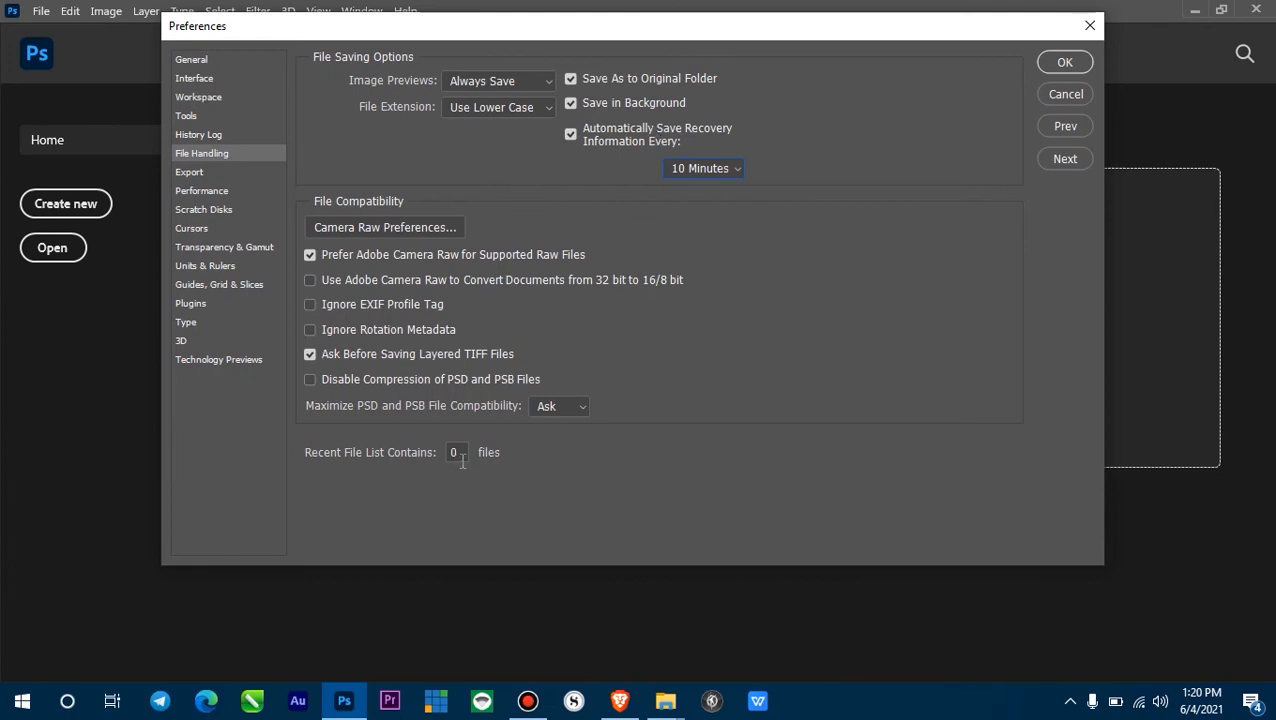
Confirm the 0 value and apply the preferences with OK, returning to the Home screen.
double_click(456, 452)
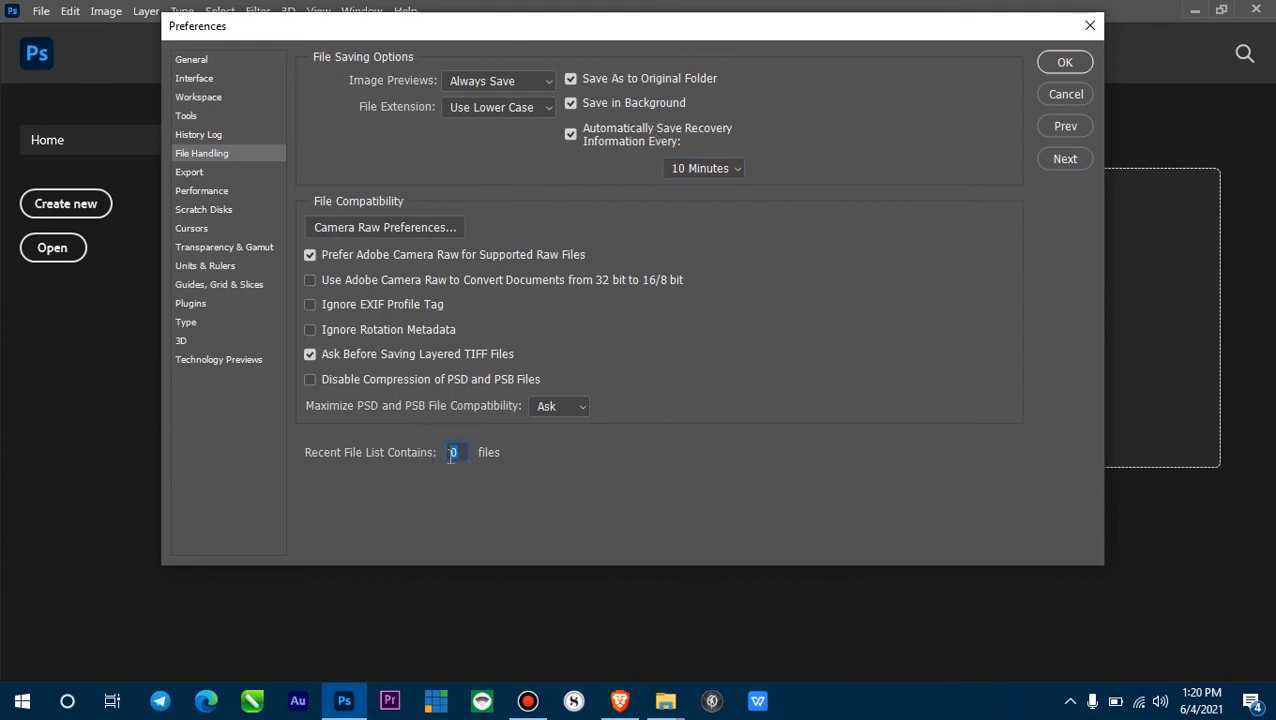
mouse_move(460, 452)
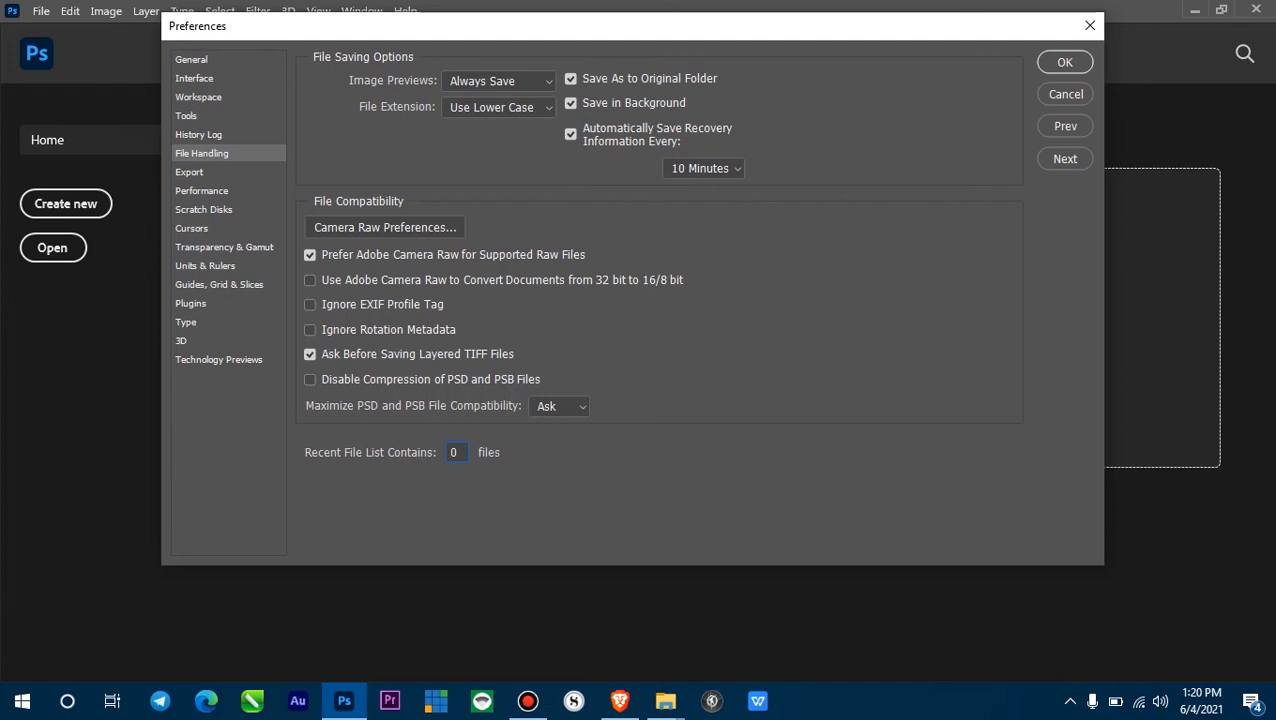
click(456, 452)
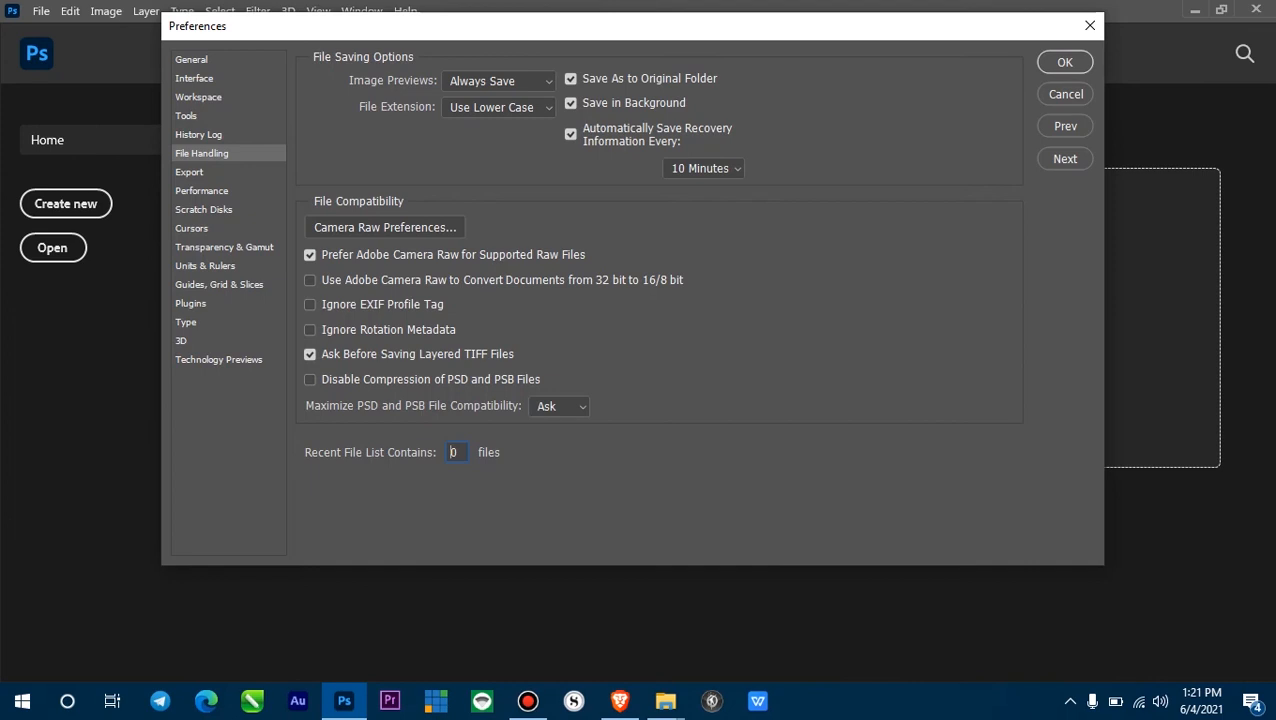
mouse_move(1192, 232)
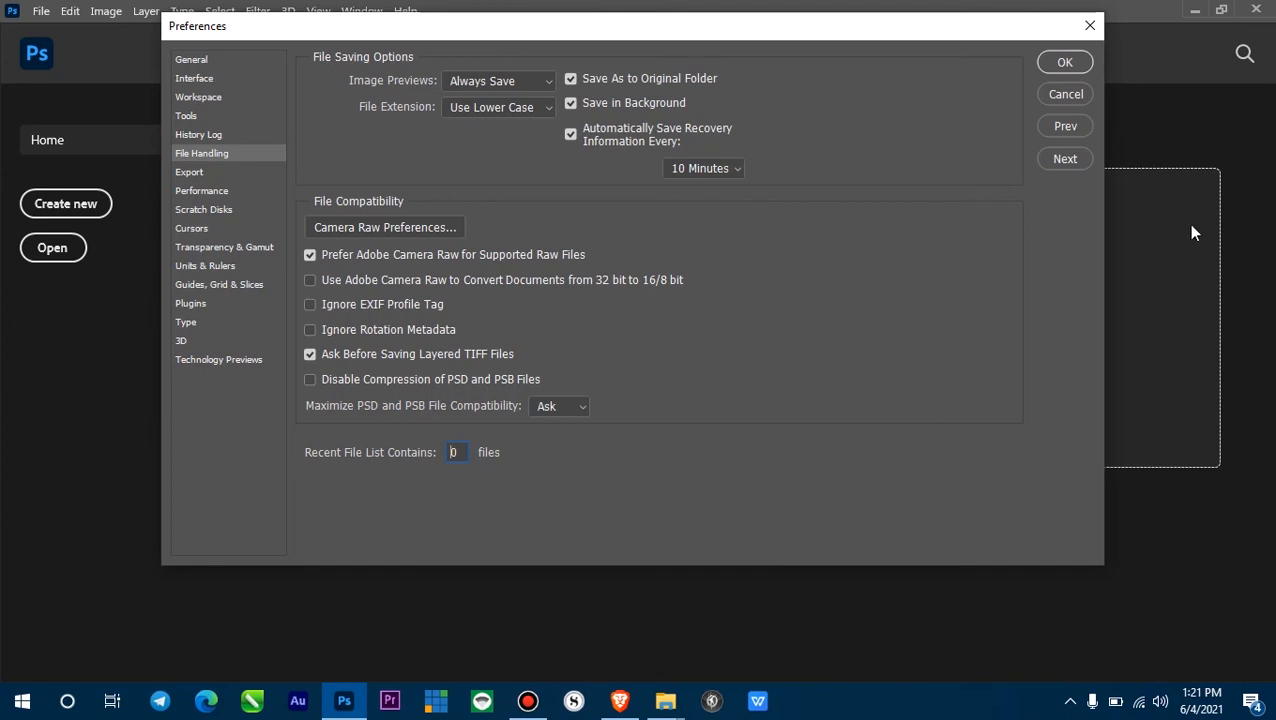
click(1064, 60)
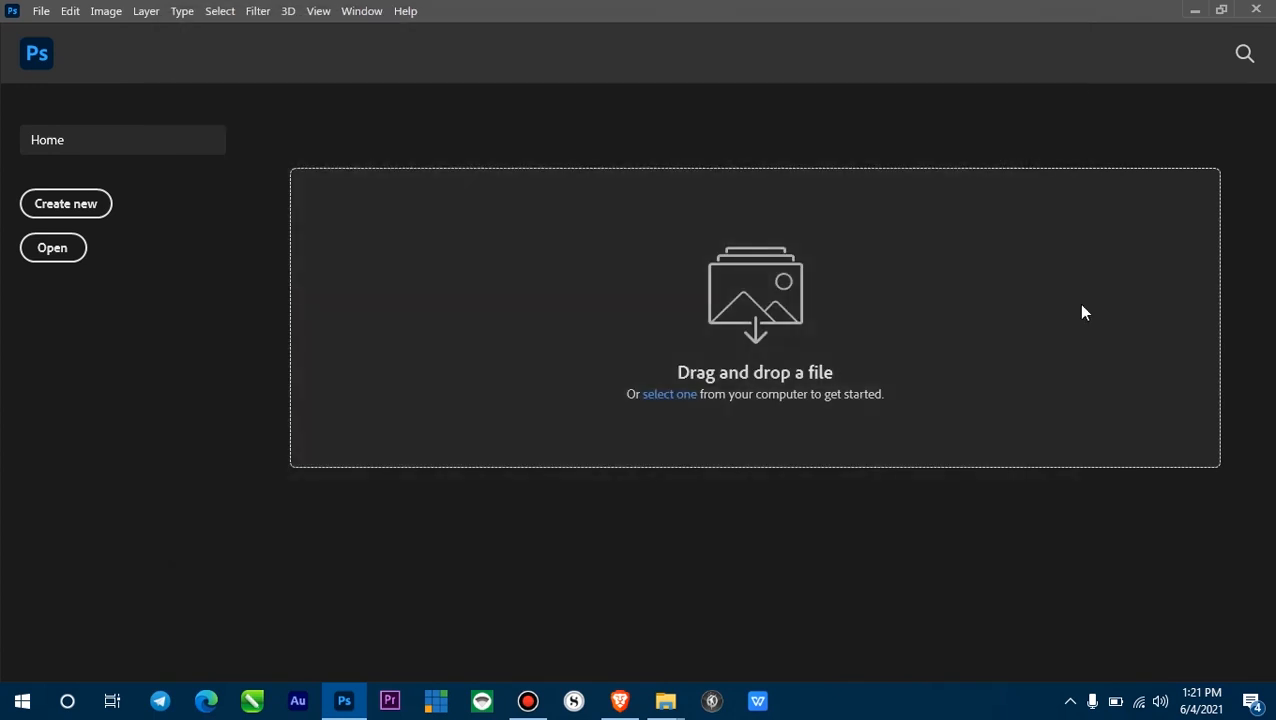
mouse_move(240, 104)
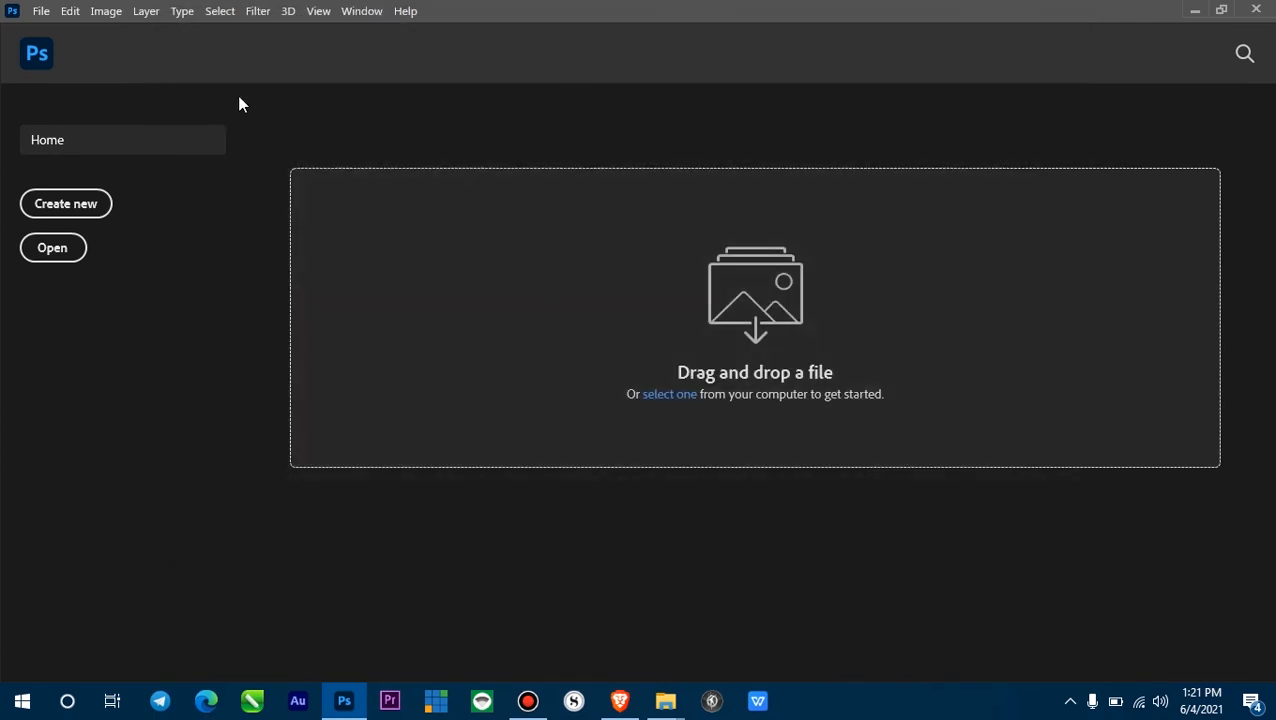
mouse_move(872, 290)
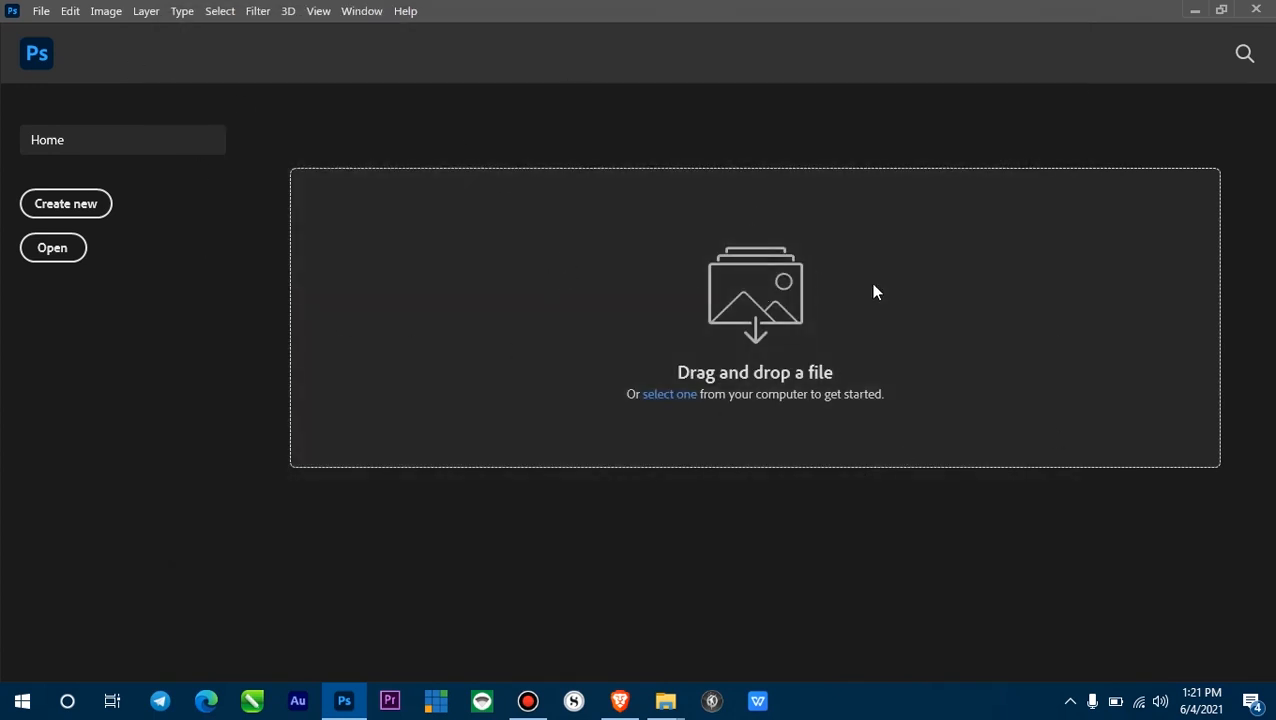
mouse_move(832, 280)
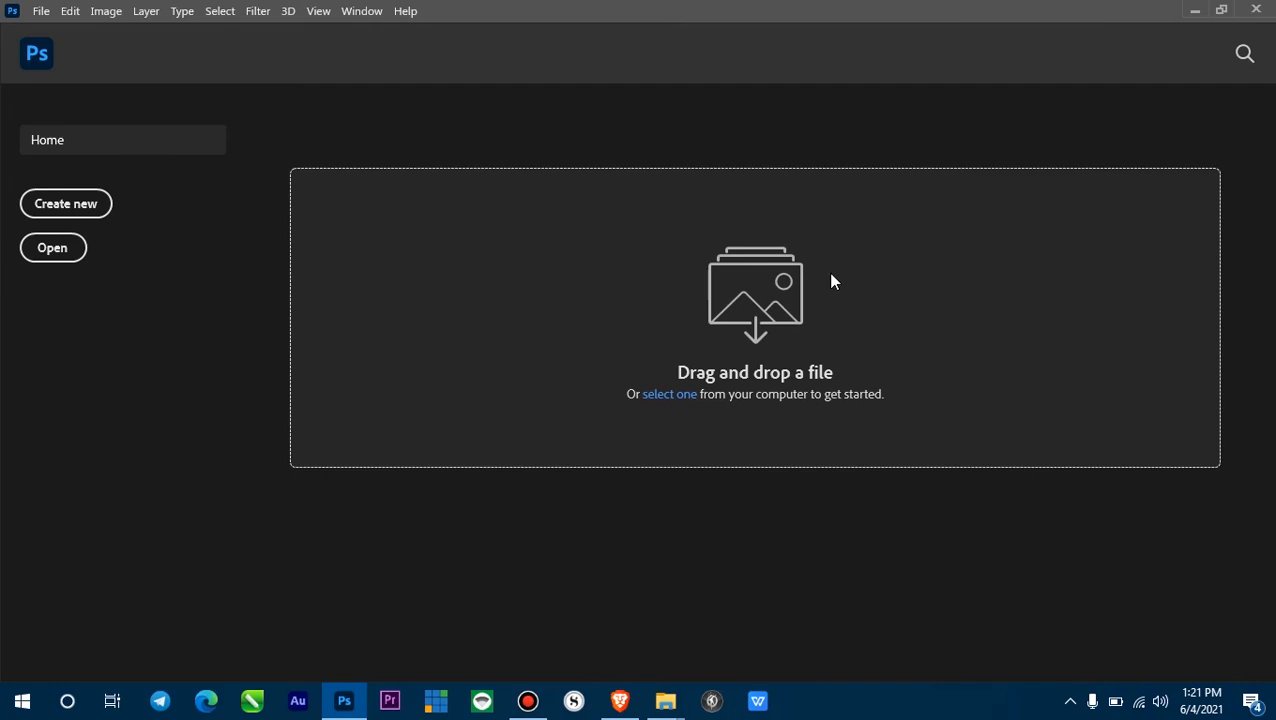
mouse_move(108, 68)
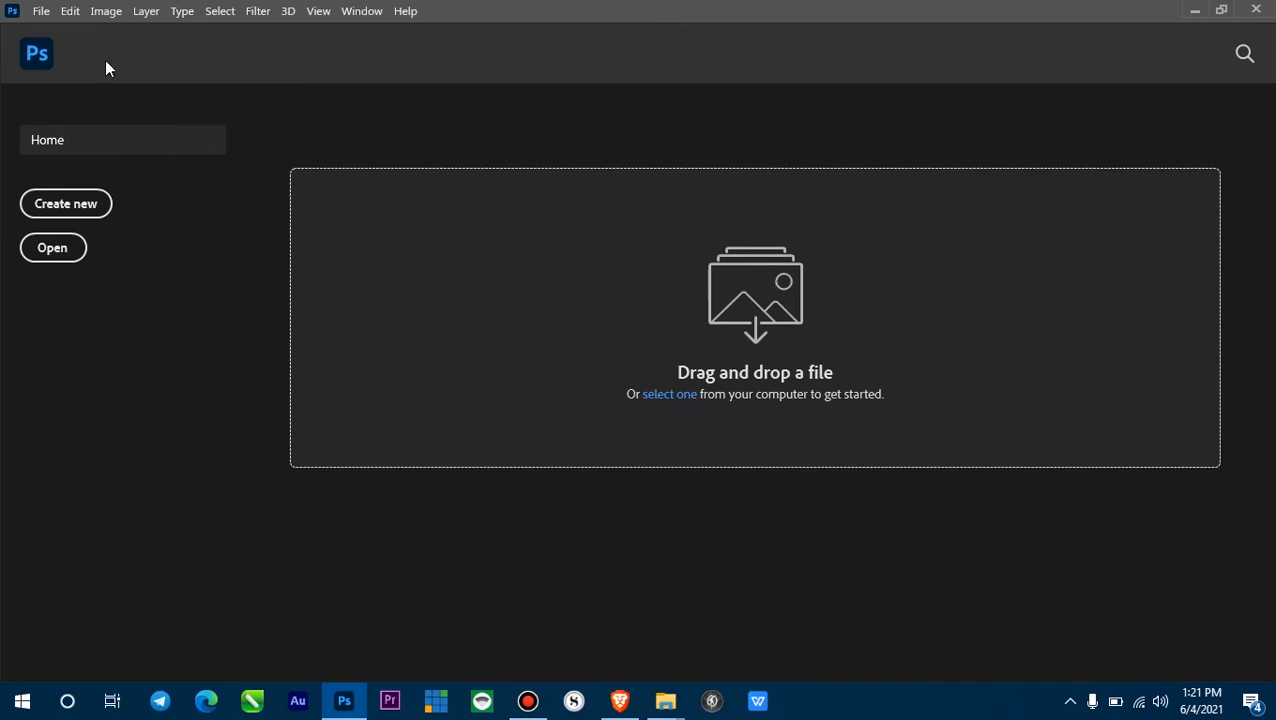
Quit Photoshop to the desktop and start it again from the taskbar.
click(42, 12)
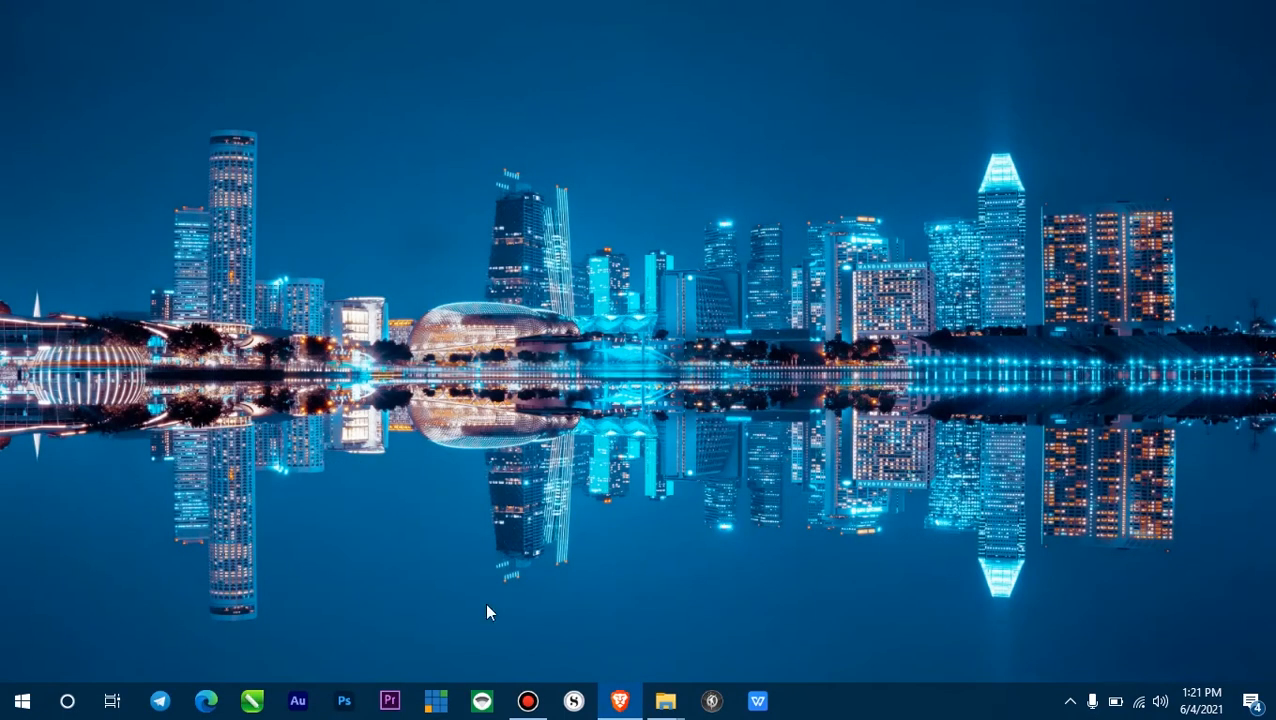
click(344, 700)
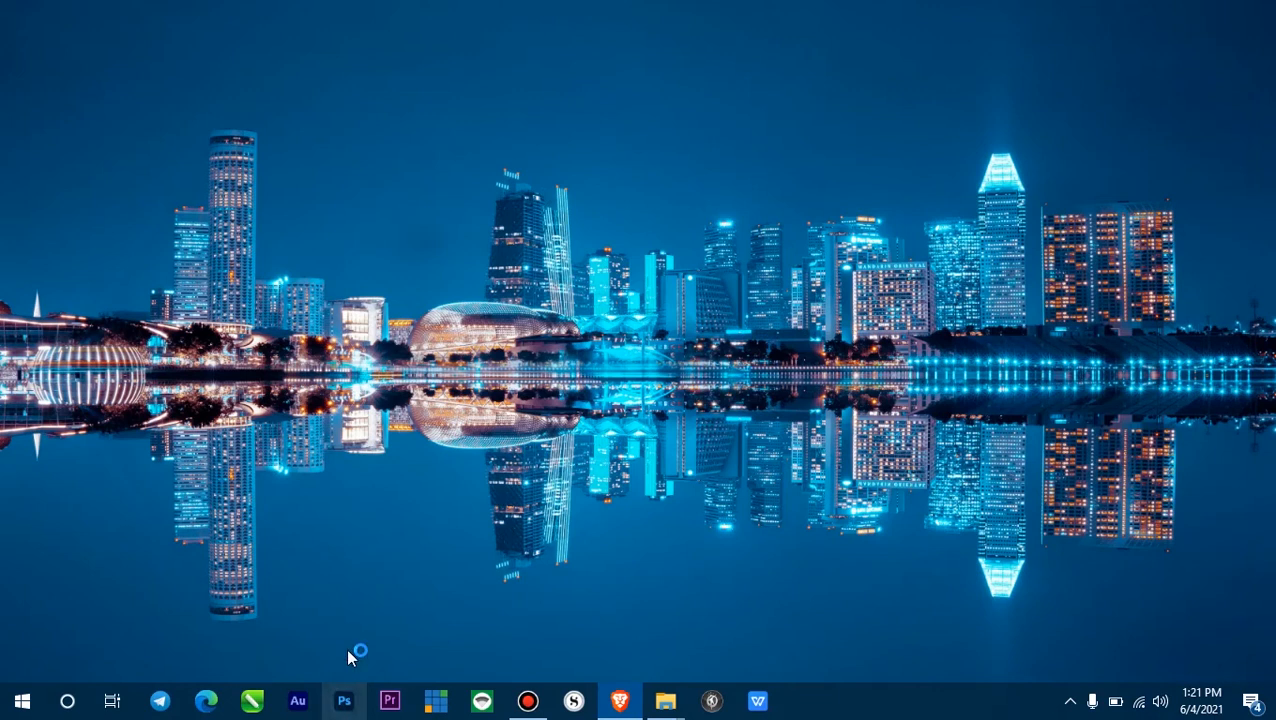
Relaunch Photoshop and reach its Home screen with no recent files listed.
click(346, 700)
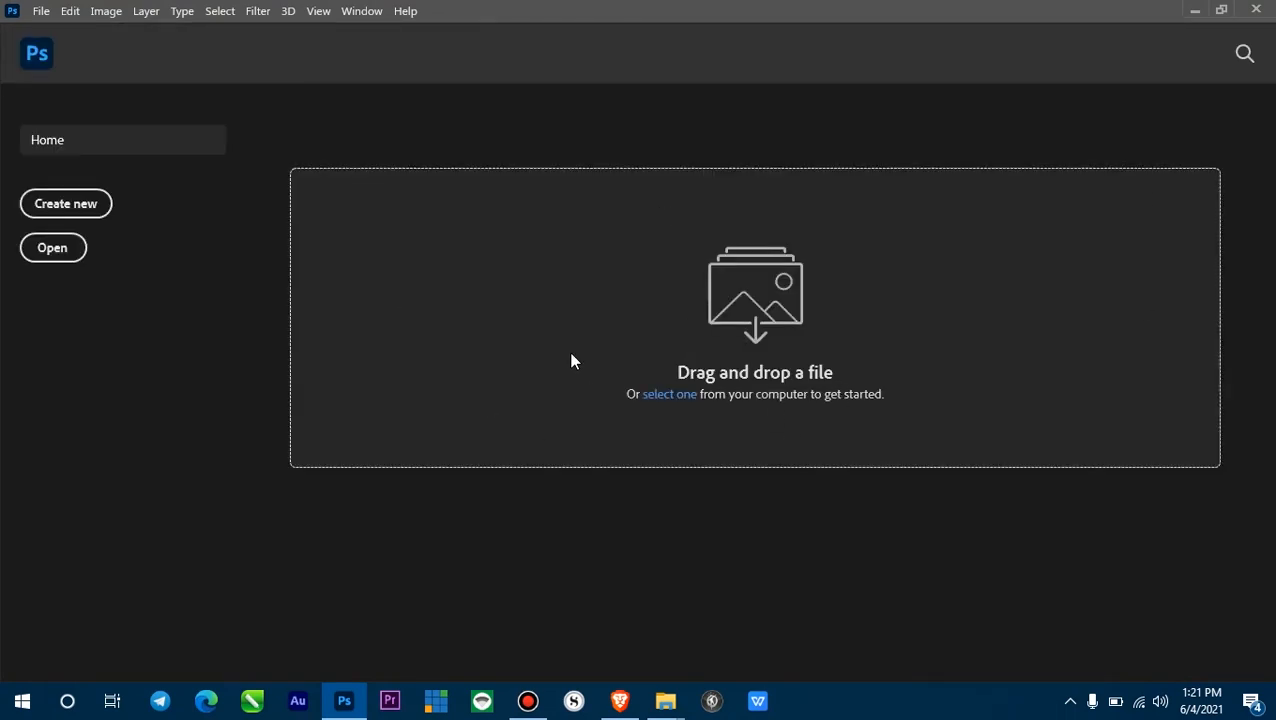
mouse_move(564, 364)
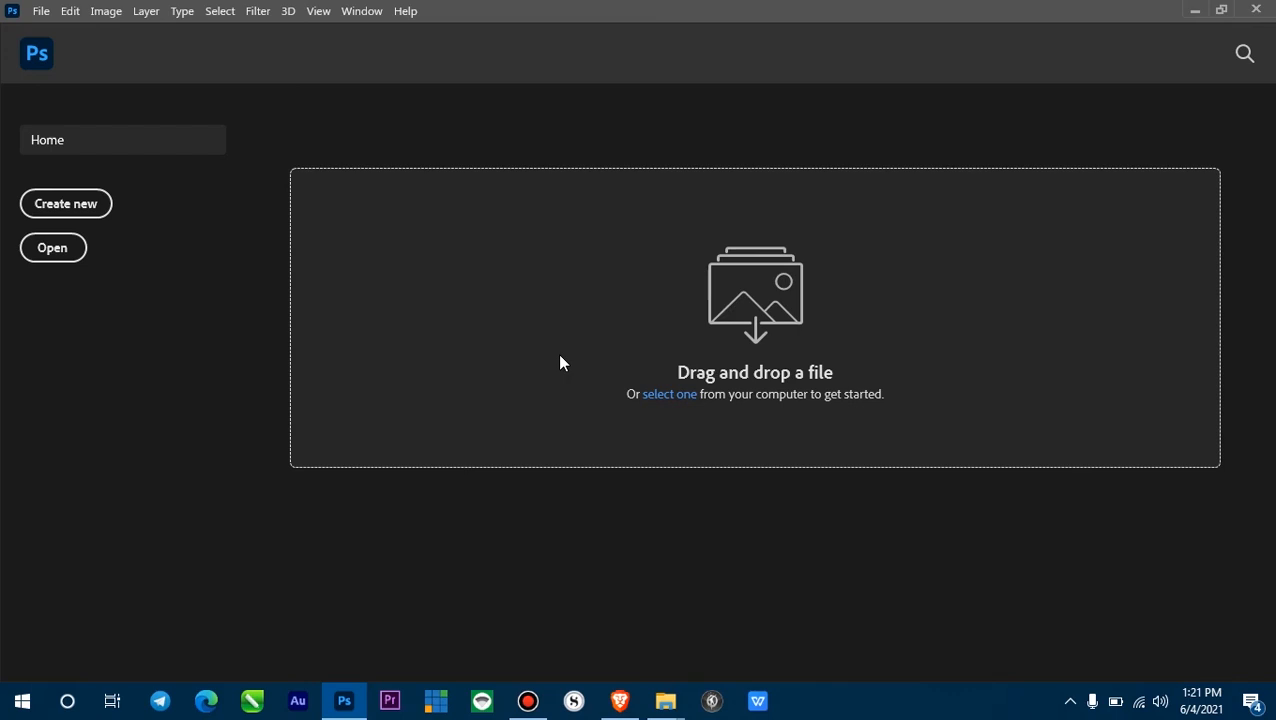
mouse_move(532, 256)
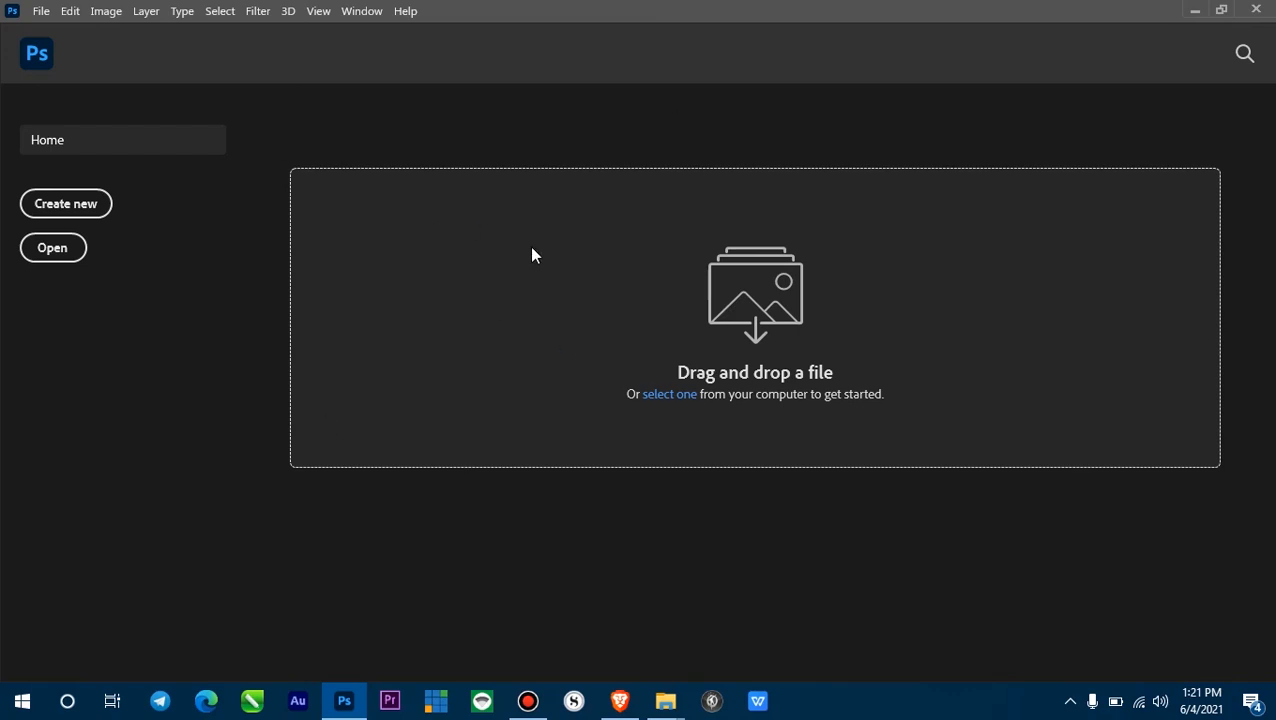
mouse_move(1042, 278)
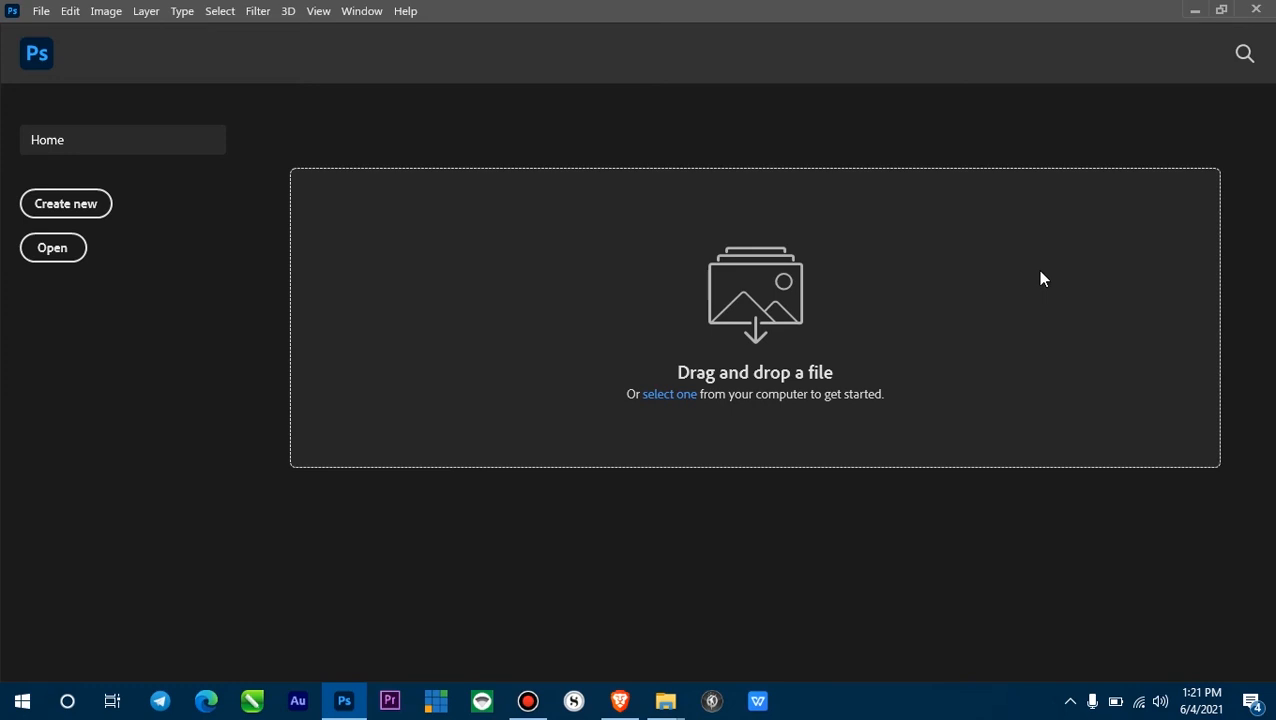
mouse_move(644, 320)
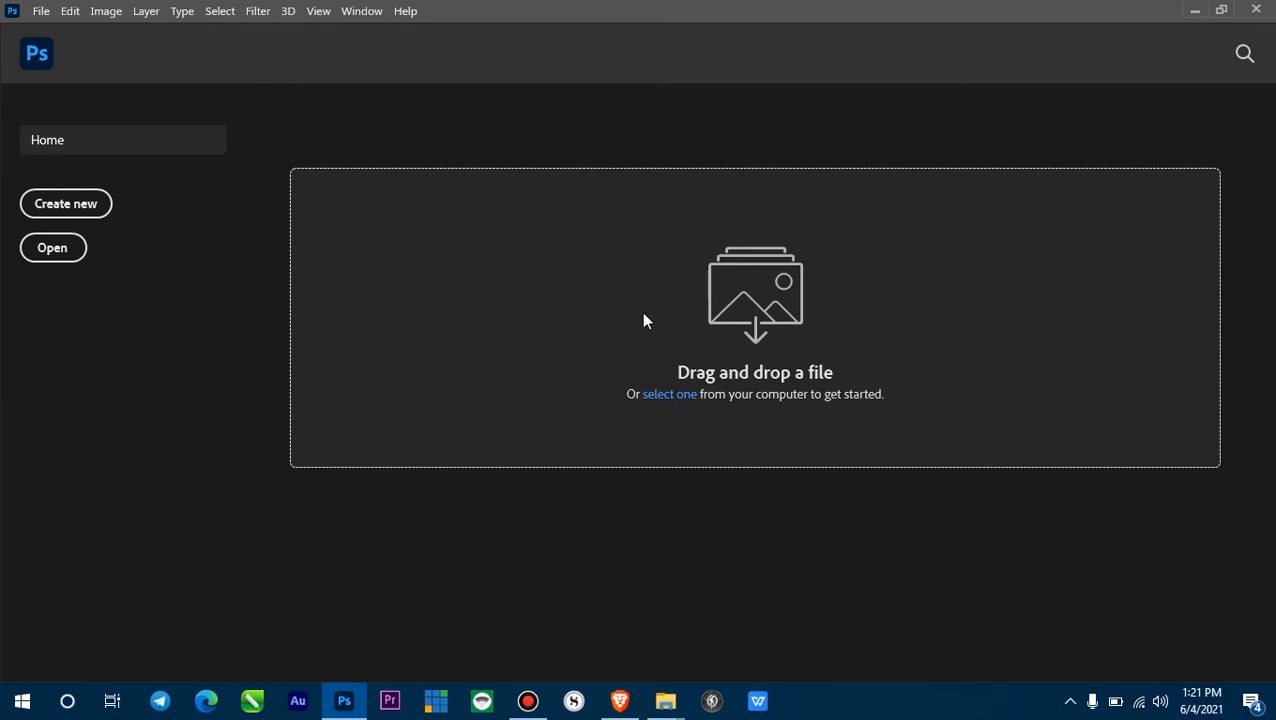
mouse_move(834, 318)
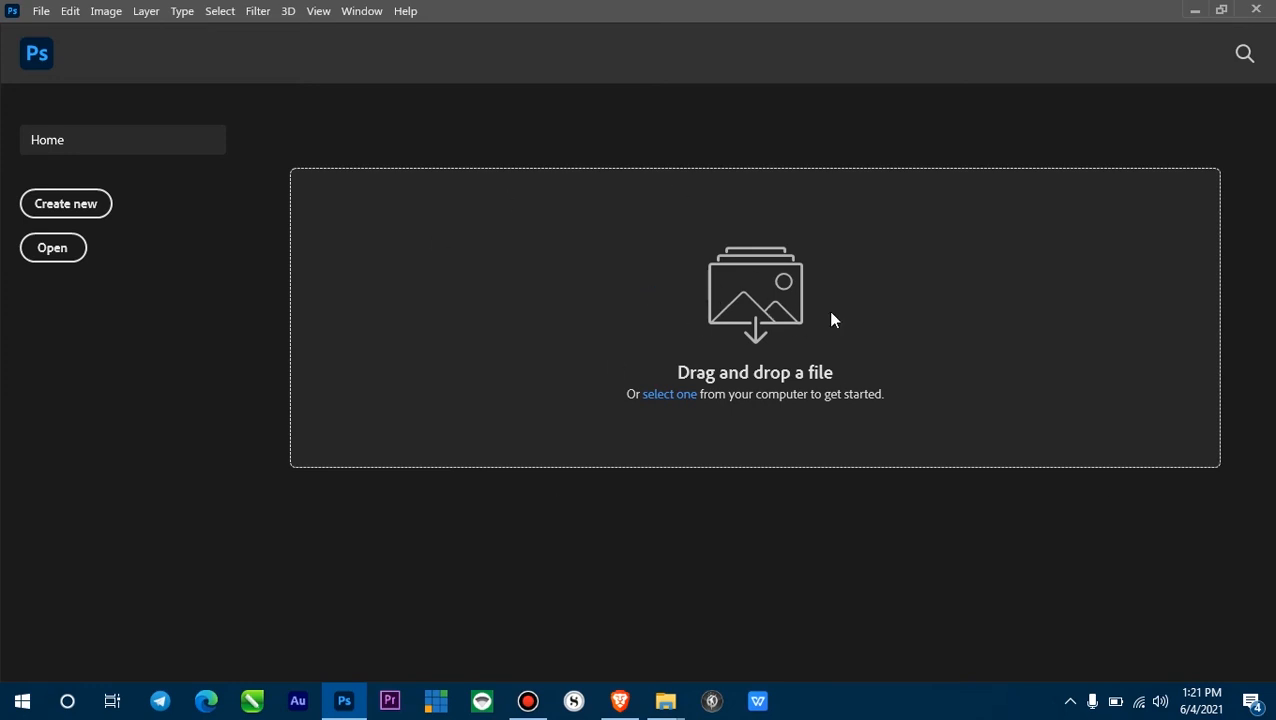
mouse_move(48, 10)
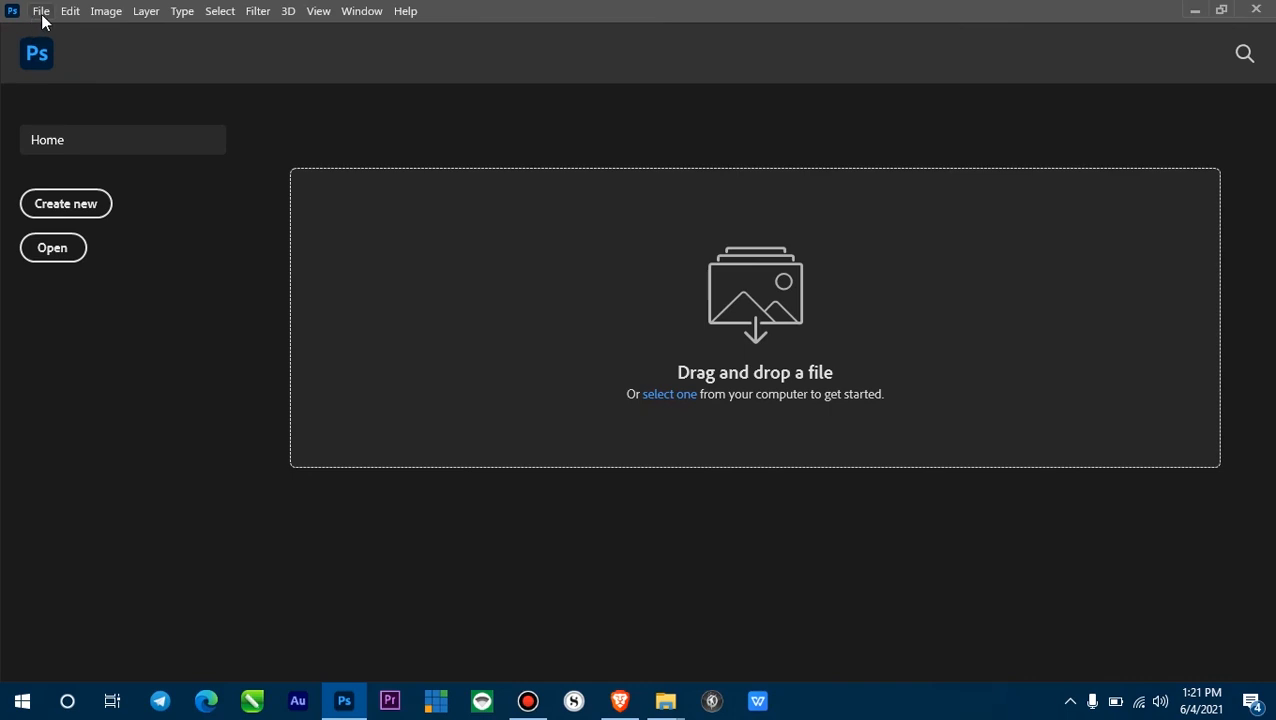
click(70, 12)
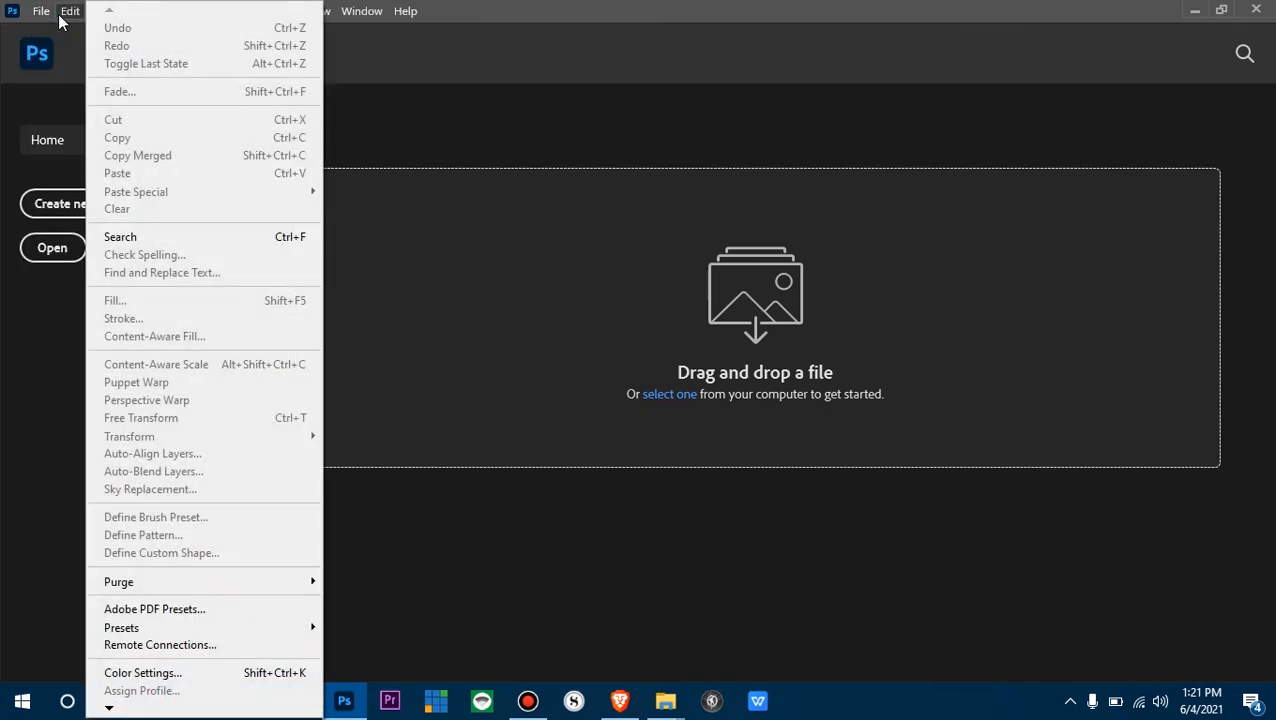
click(636, 276)
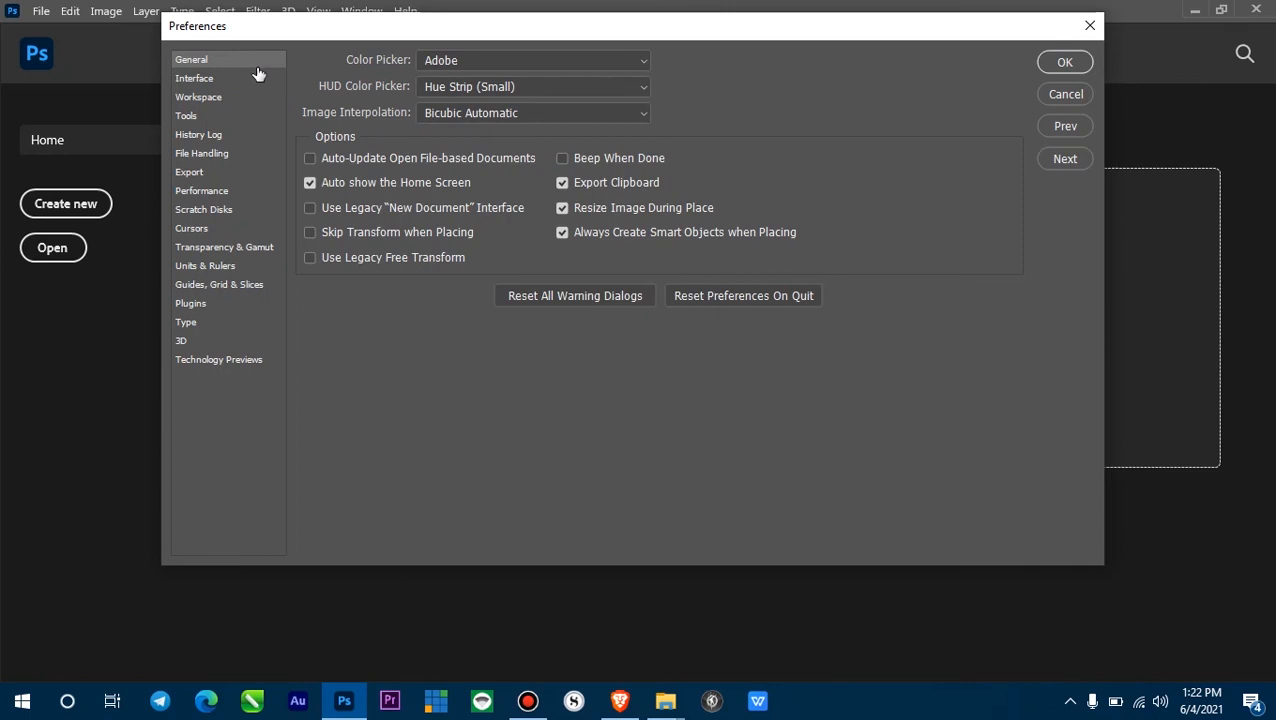
mouse_move(322, 200)
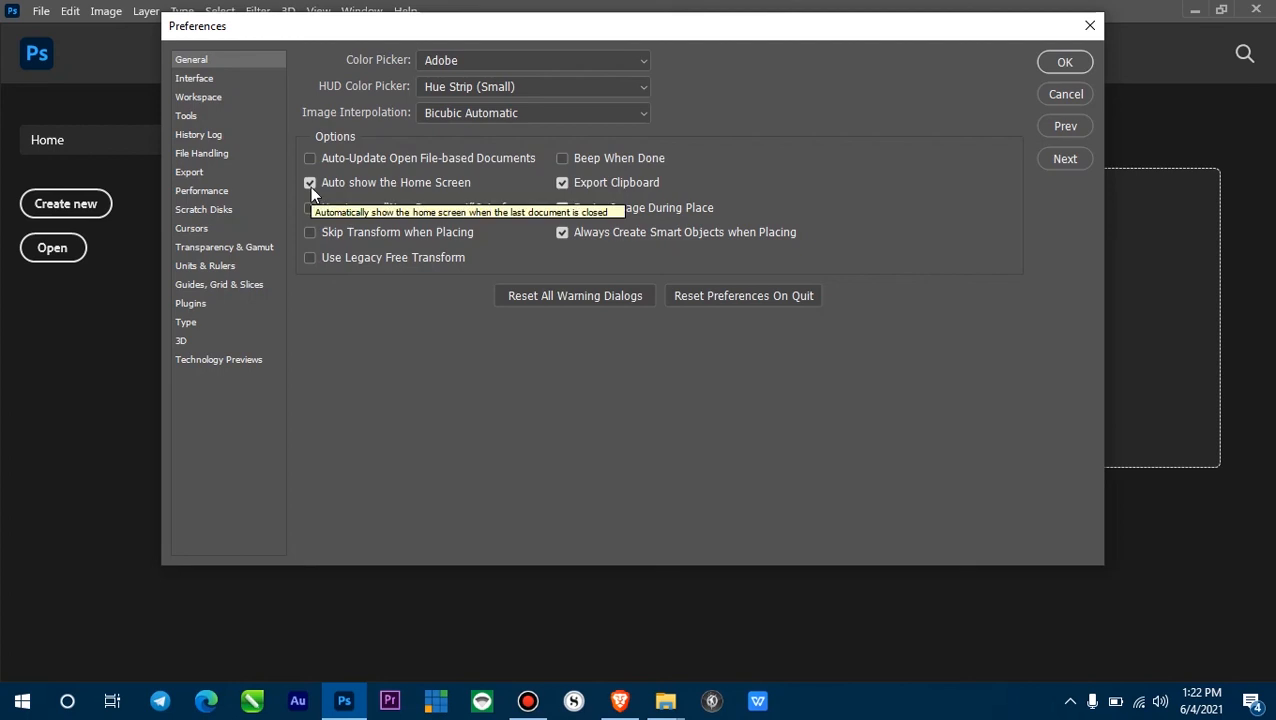
mouse_move(384, 192)
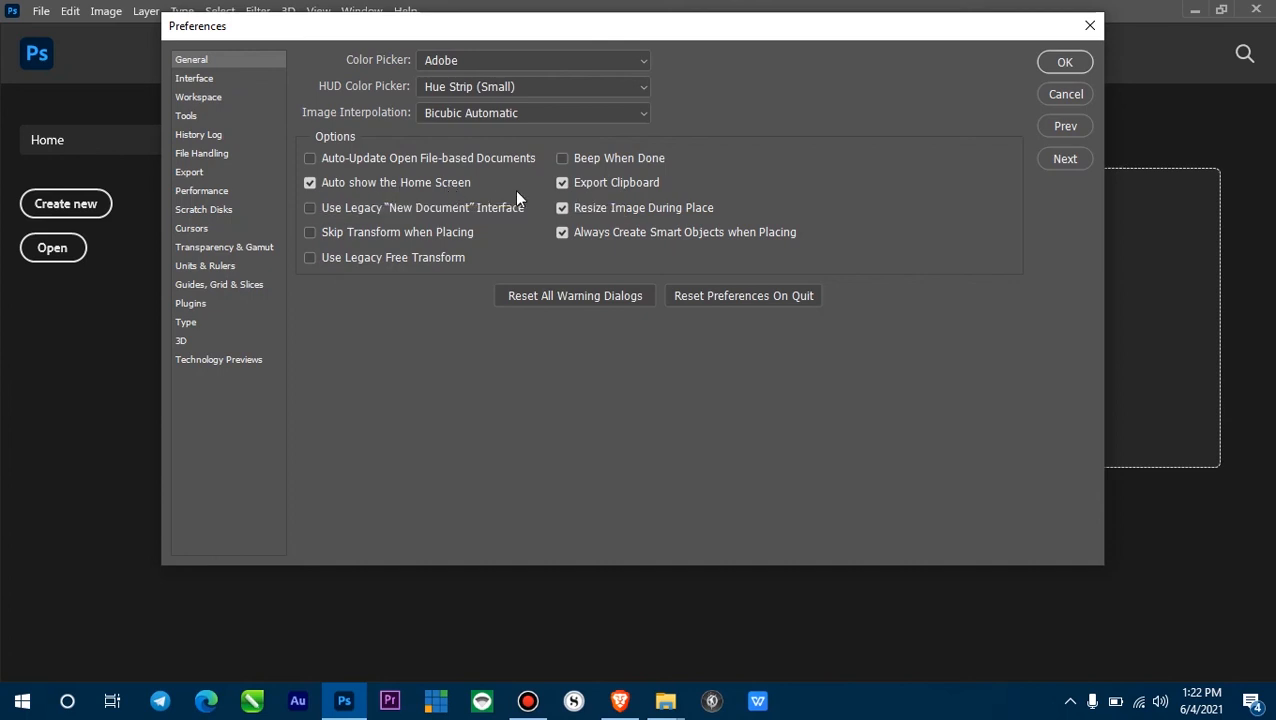
click(308, 182)
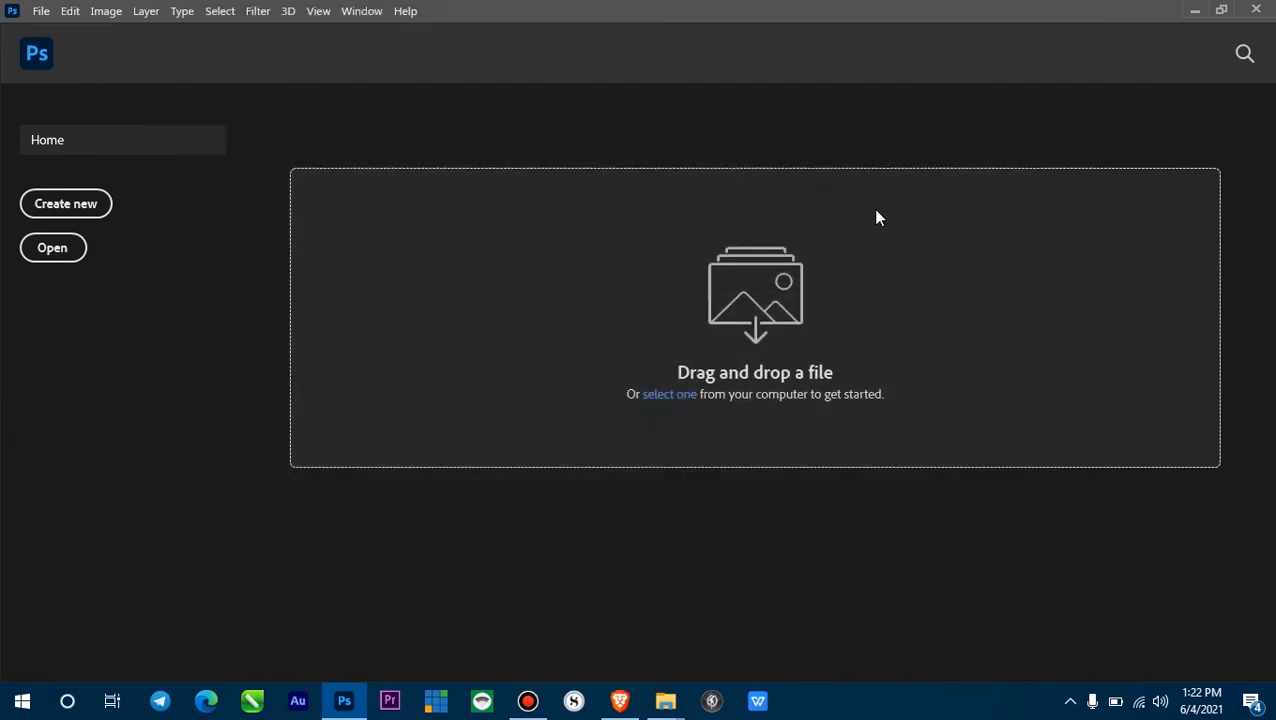
mouse_move(1258, 12)
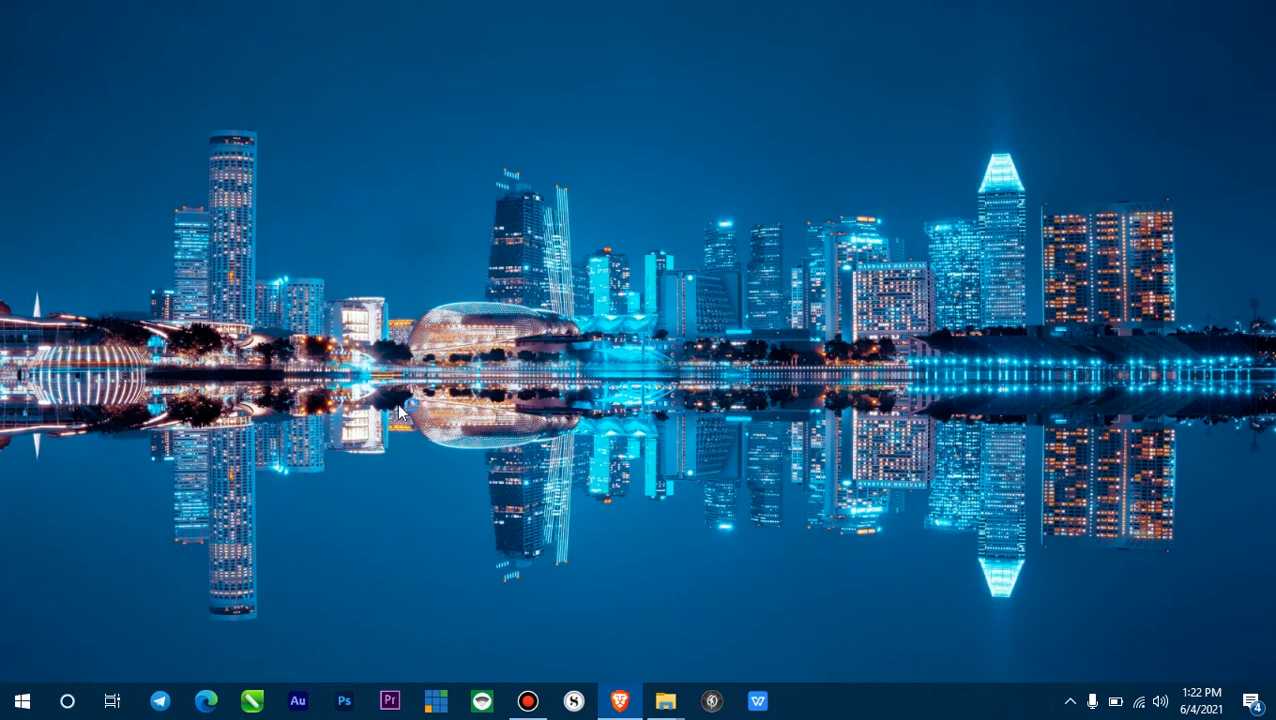
click(348, 700)
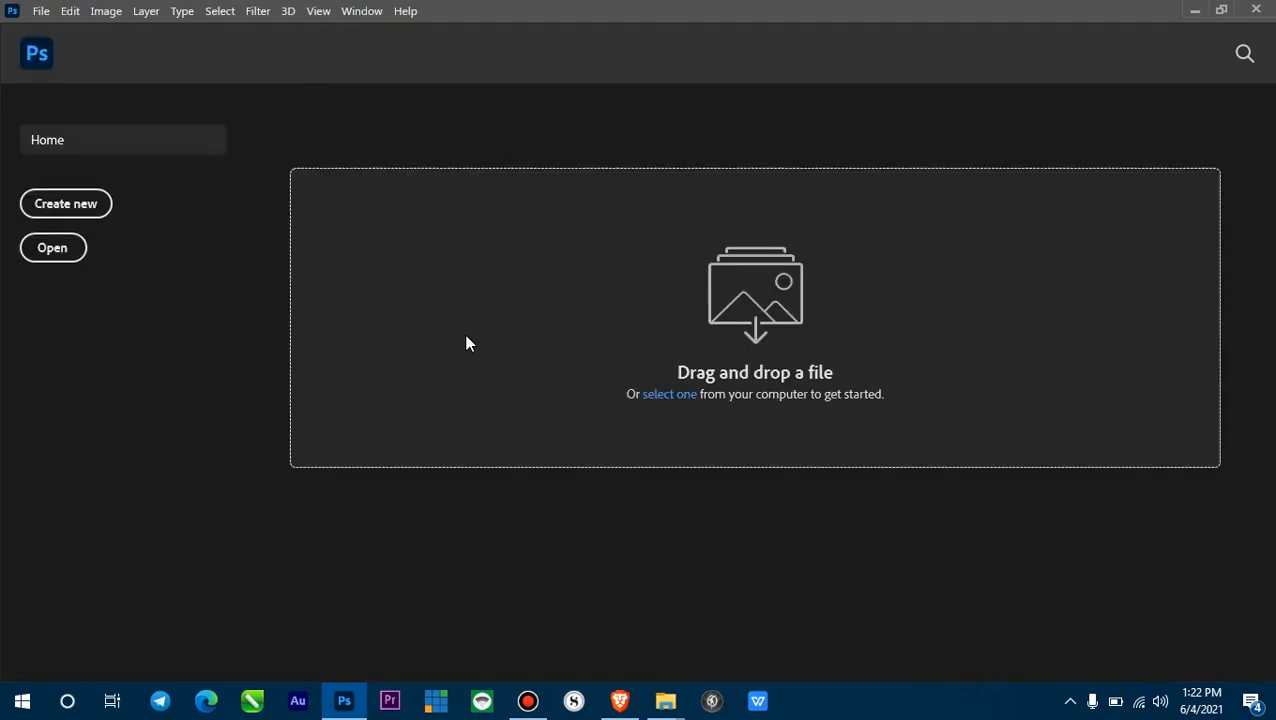
mouse_move(1020, 294)
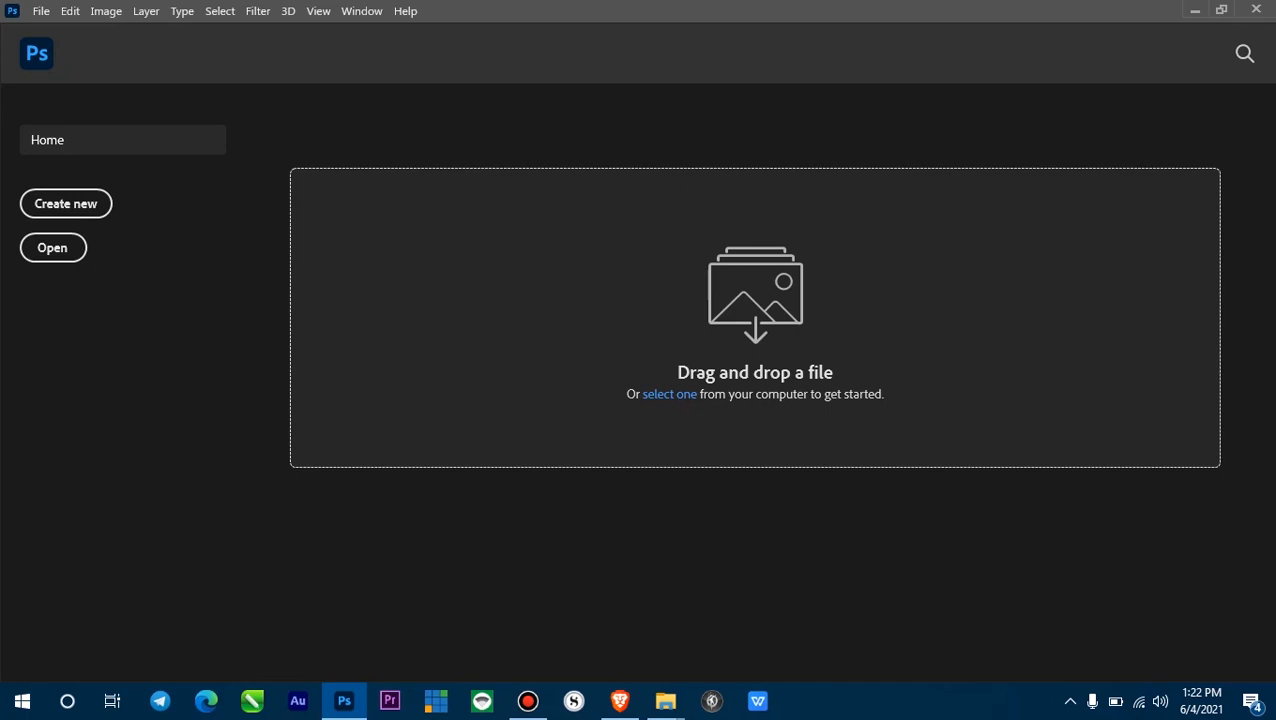
mouse_move(310, 256)
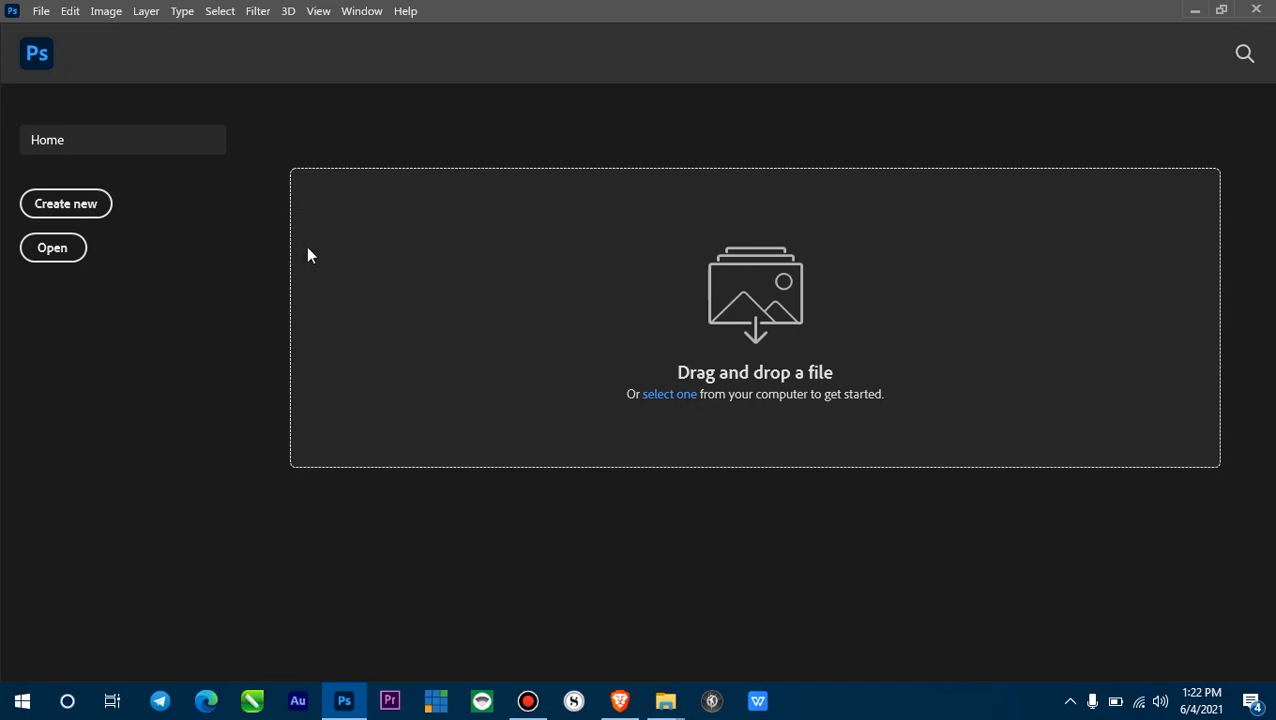
mouse_move(296, 238)
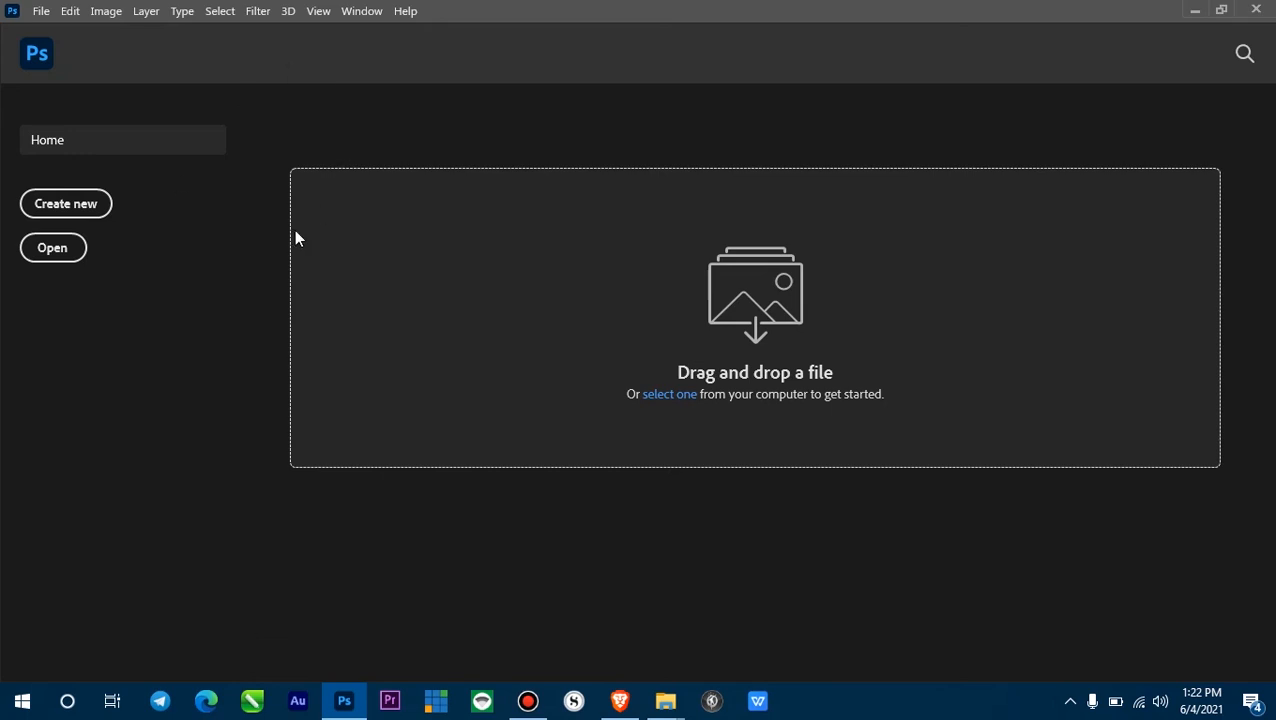
mouse_move(528, 292)
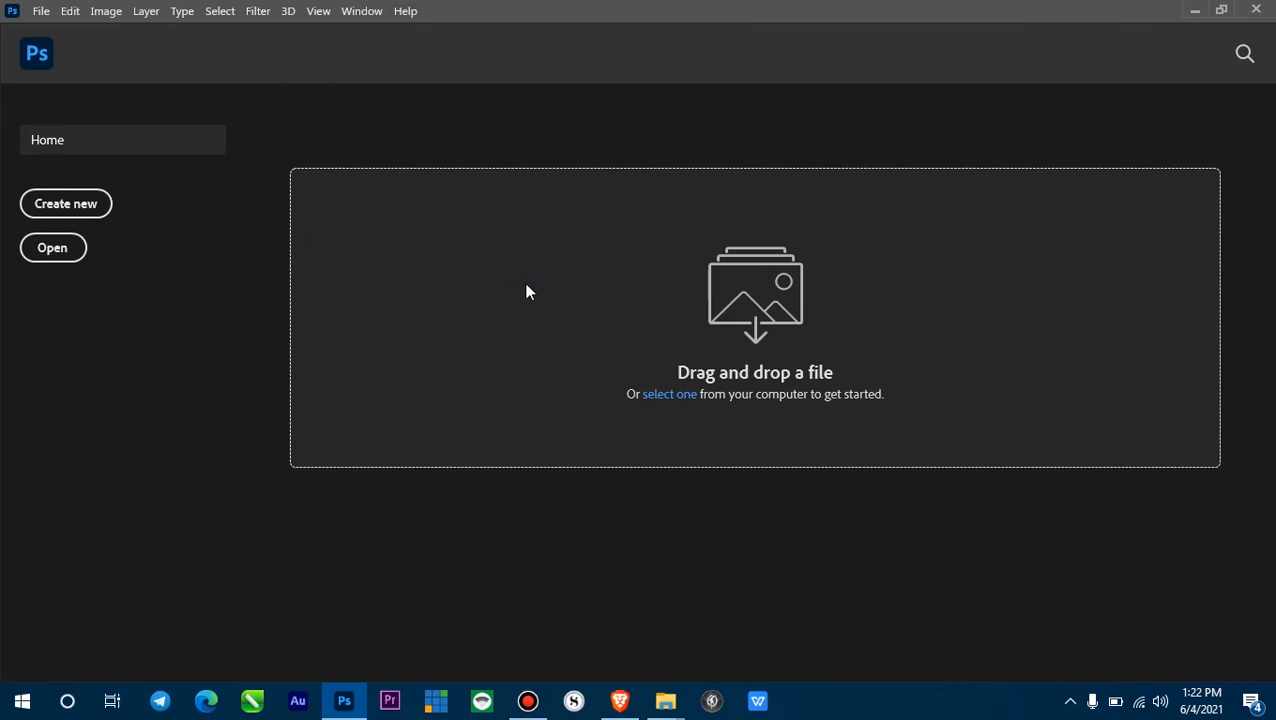
mouse_move(384, 340)
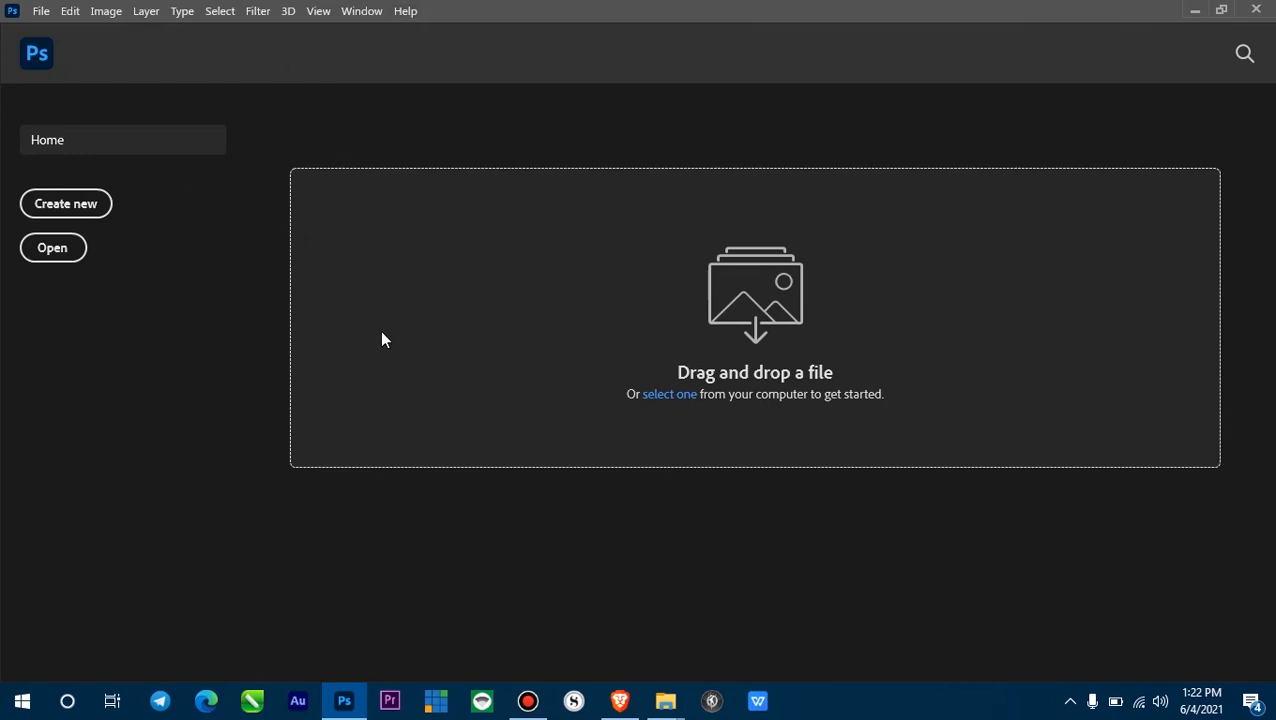
click(40, 12)
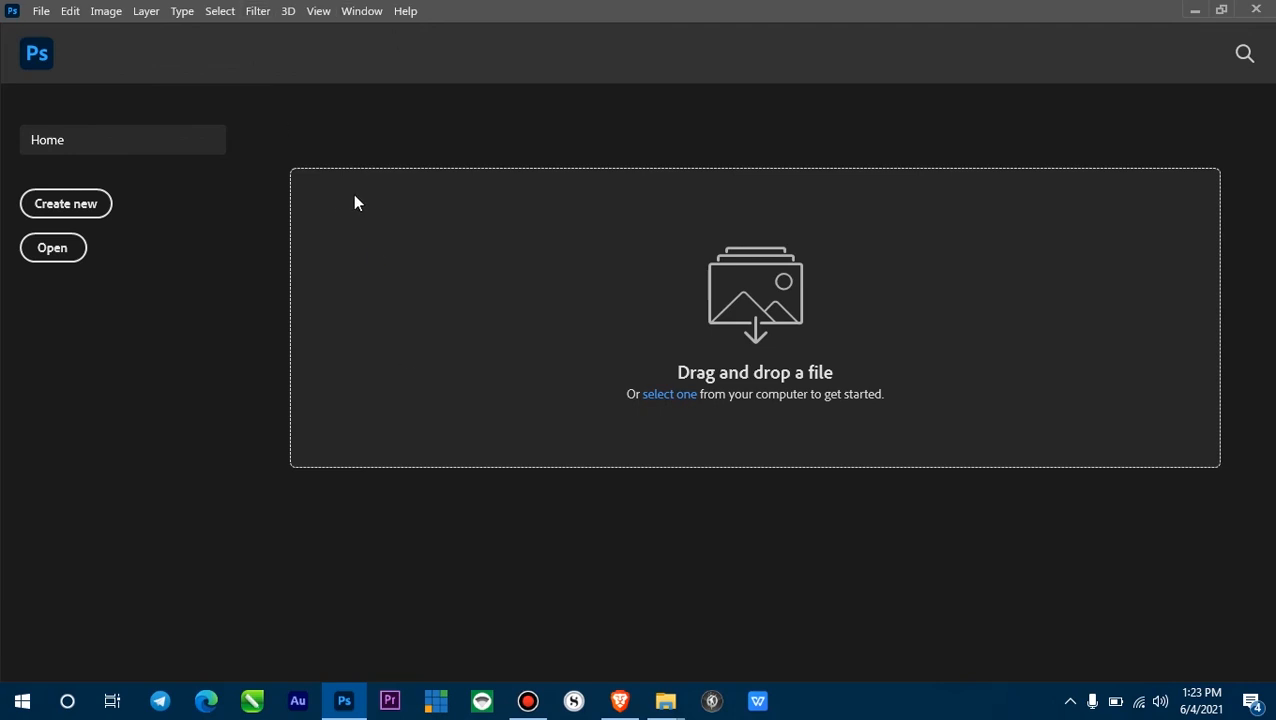
mouse_move(350, 184)
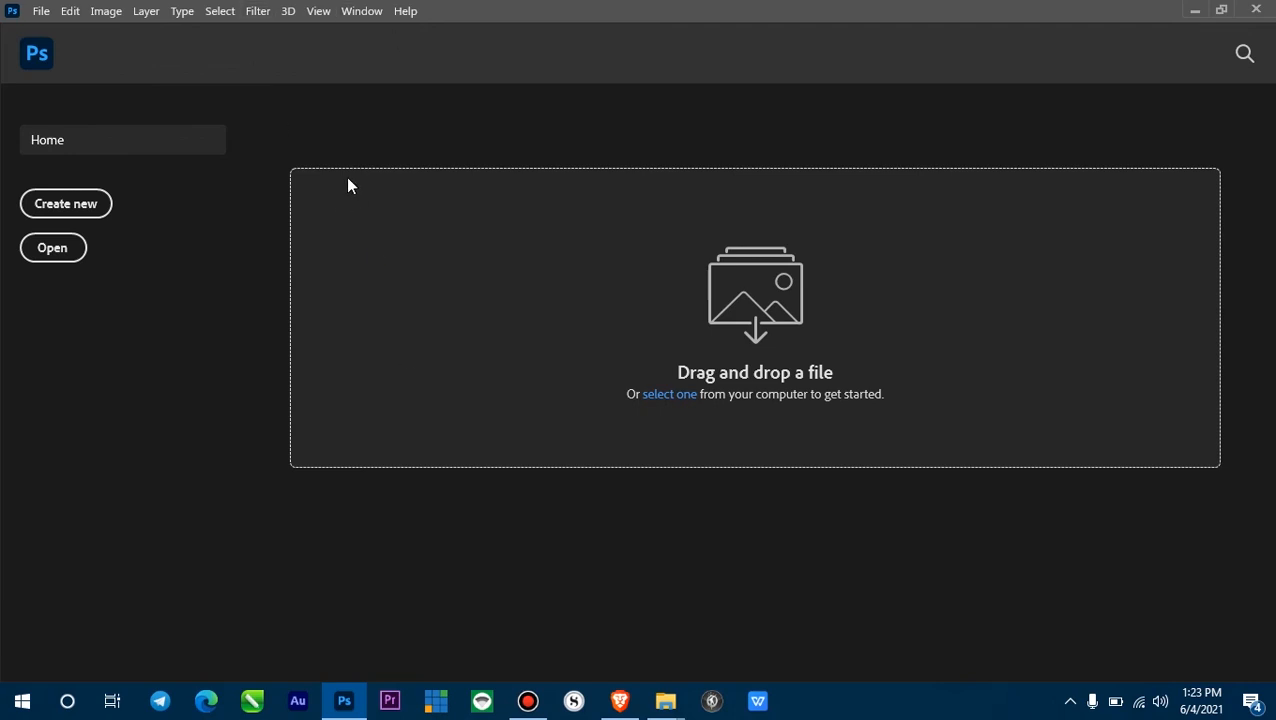